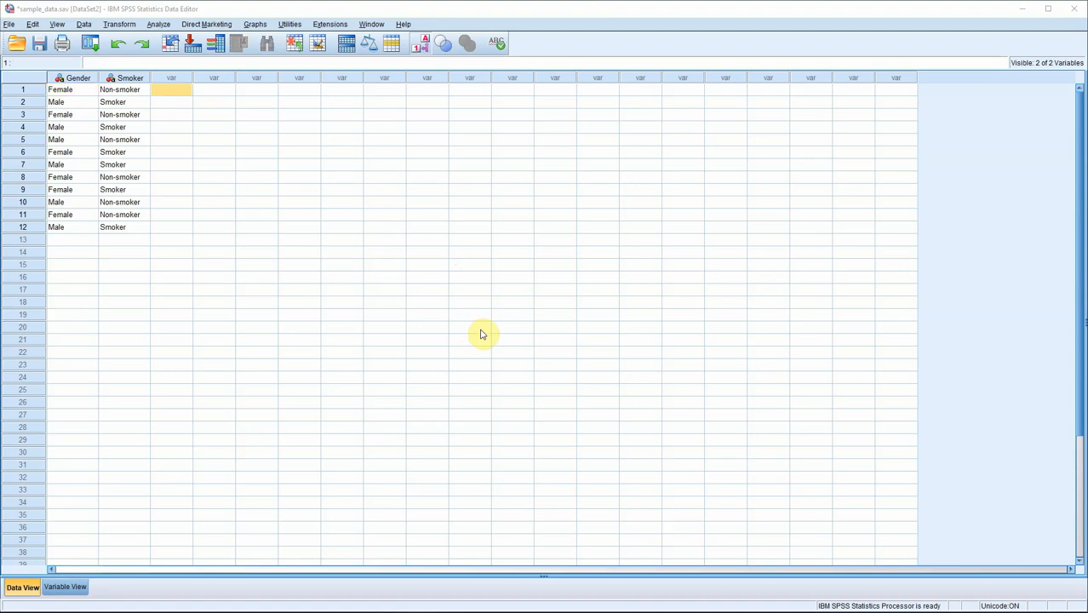
pyautogui.moveTo(426, 276)
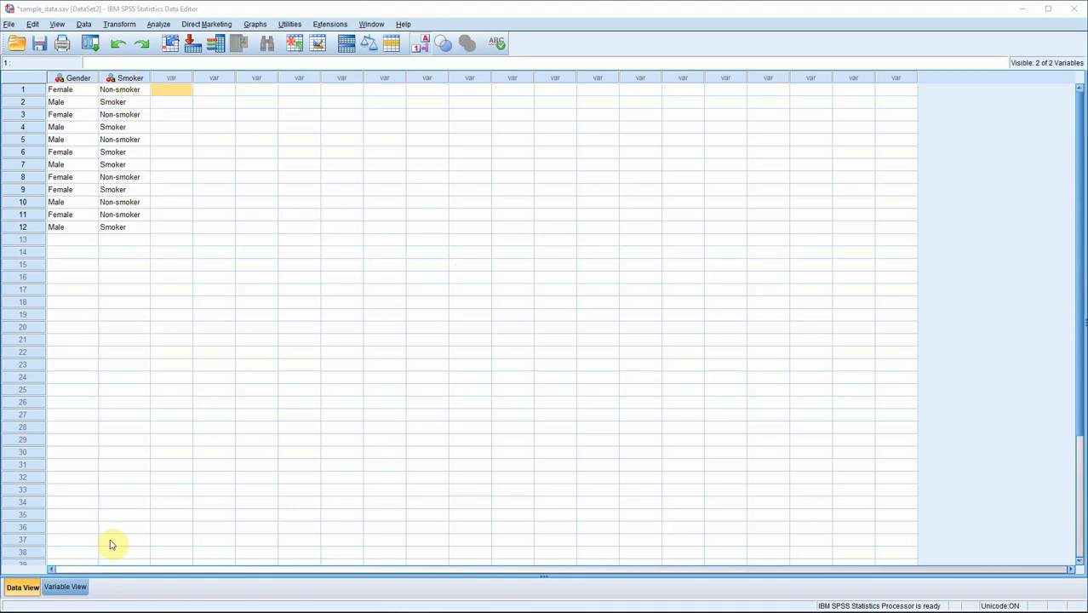
# Show the variable definitions for the string variables Gender and Smoker.
pyautogui.click(65, 585)
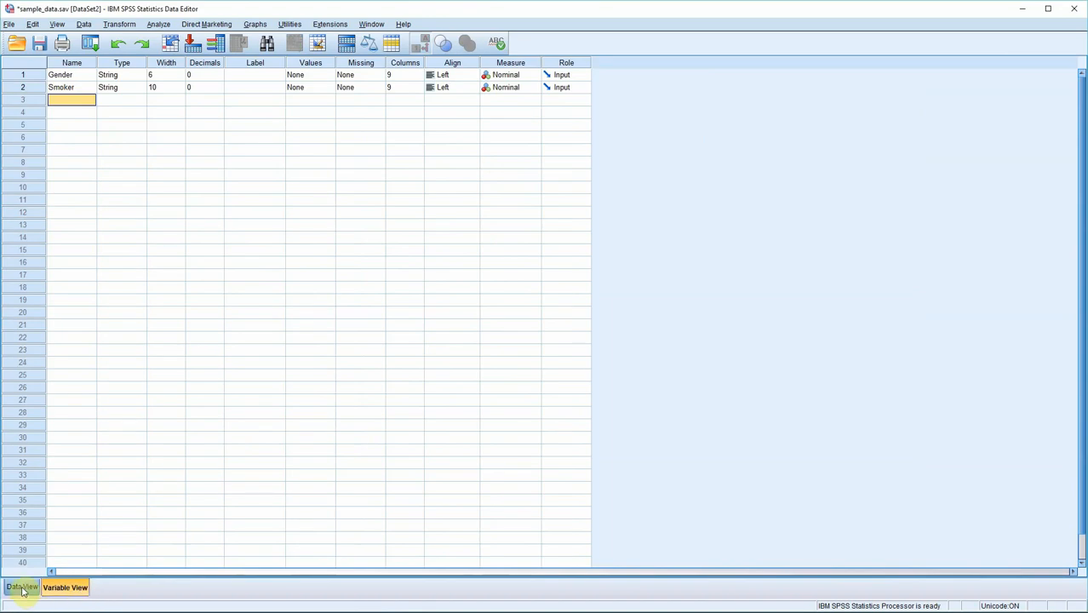
# Enter the twelve ages (33, 14, ...) into a new third column in Data View.
pyautogui.click(21, 587)
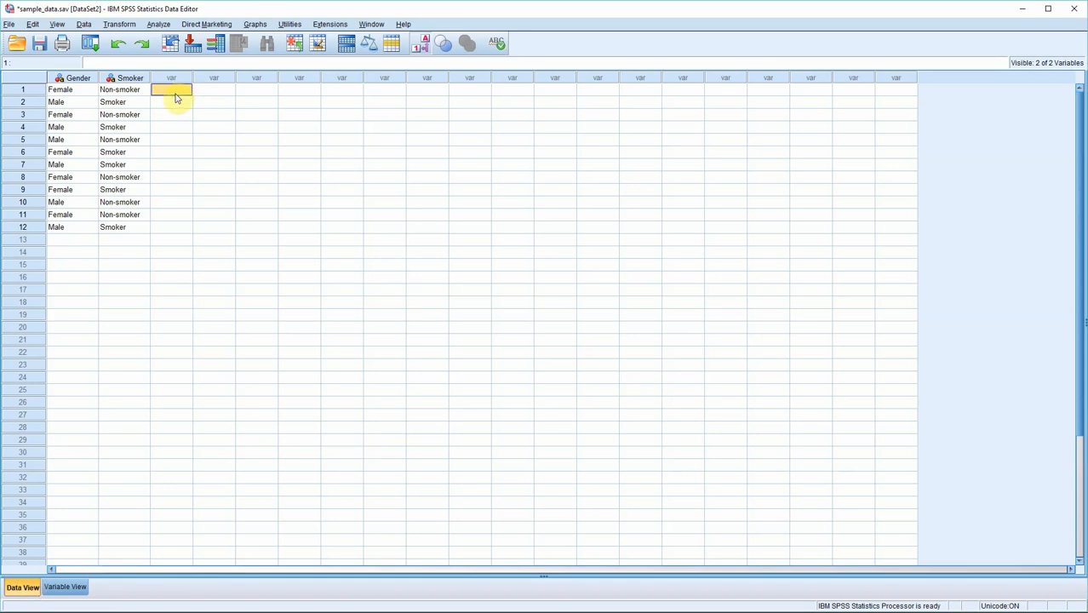
pyautogui.write('33.00')
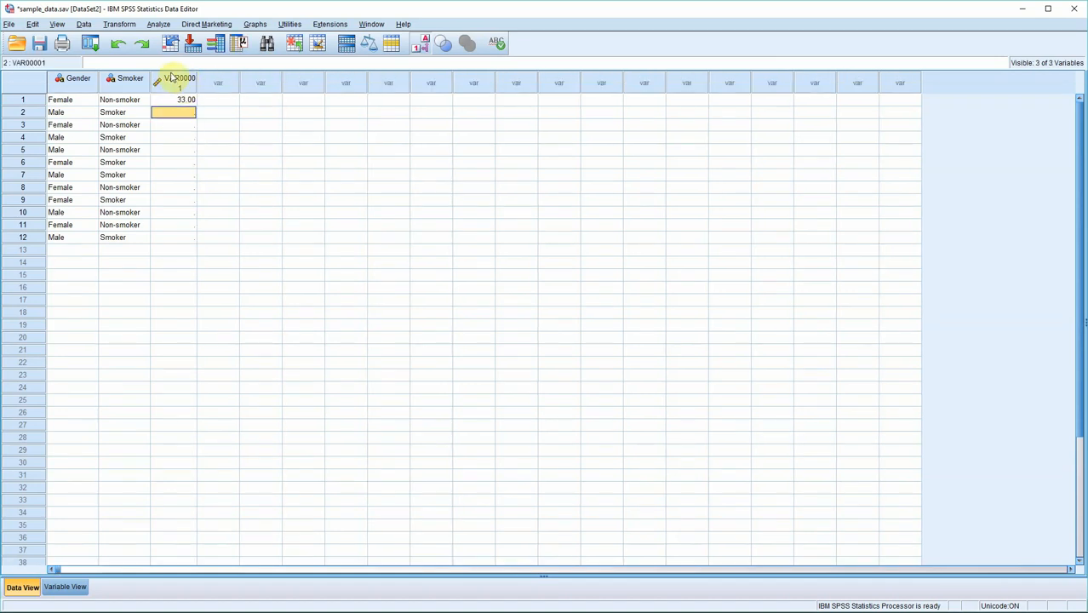
pyautogui.moveTo(179, 79)
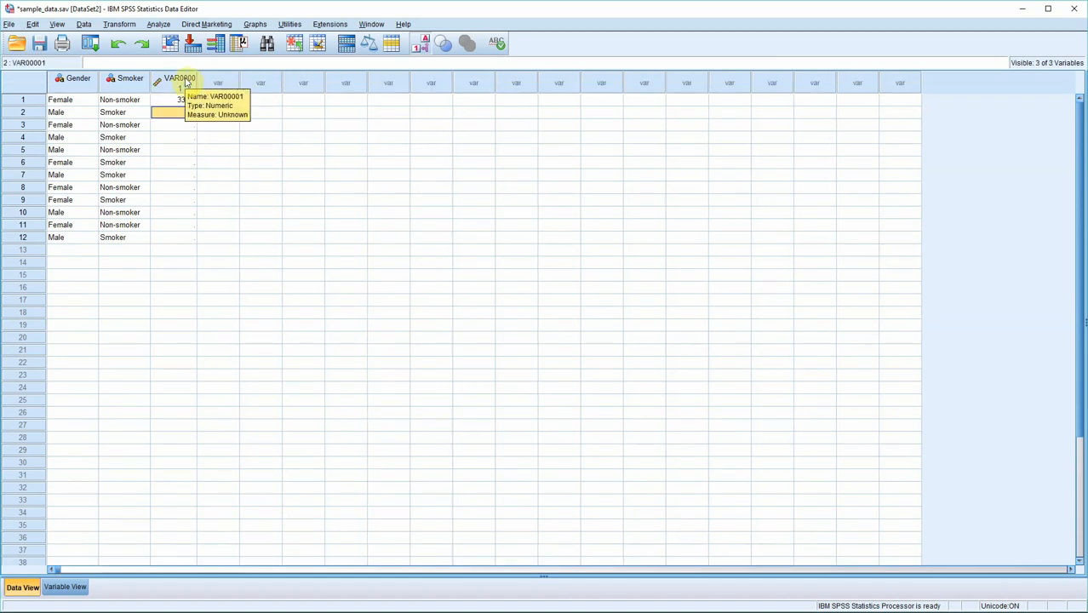
pyautogui.write('14.00')
pyautogui.click(173, 236)
pyautogui.write('45')
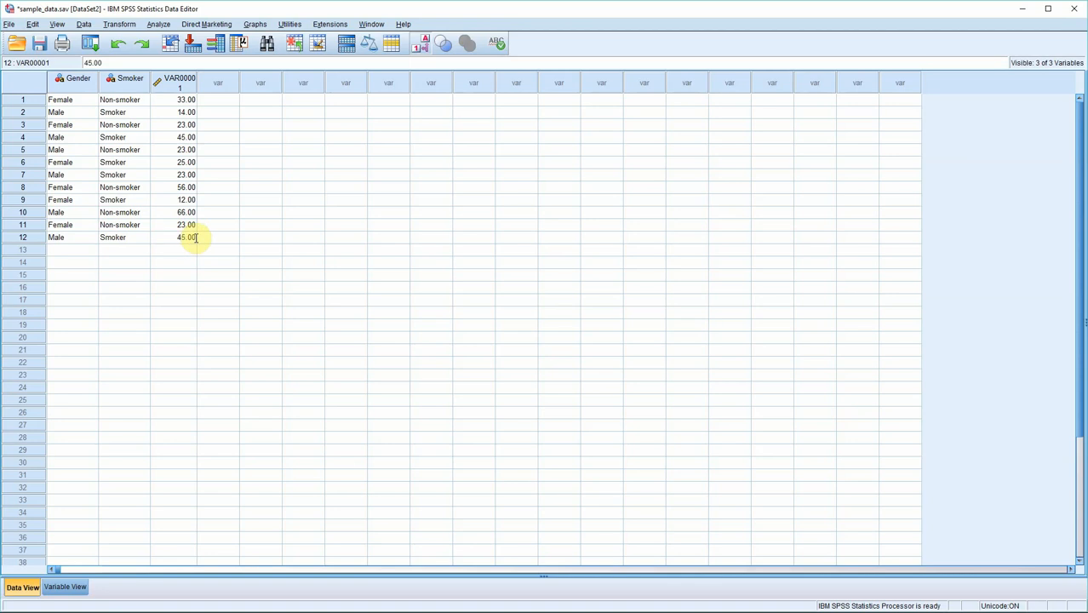
pyautogui.moveTo(194, 360)
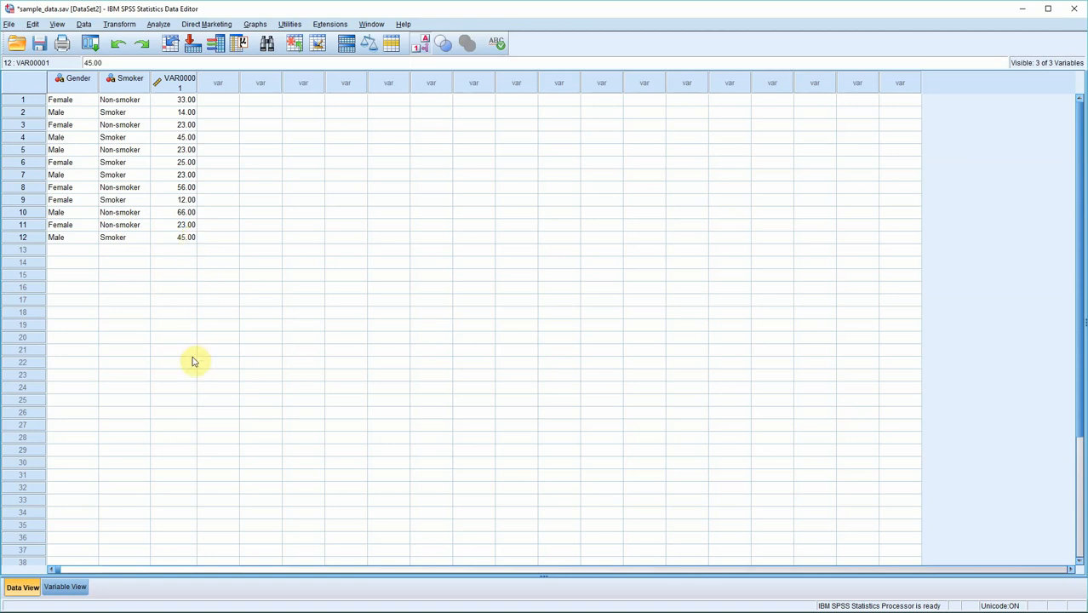
# Rename VAR00001 to Age and check its values in Data View.
pyautogui.click(65, 586)
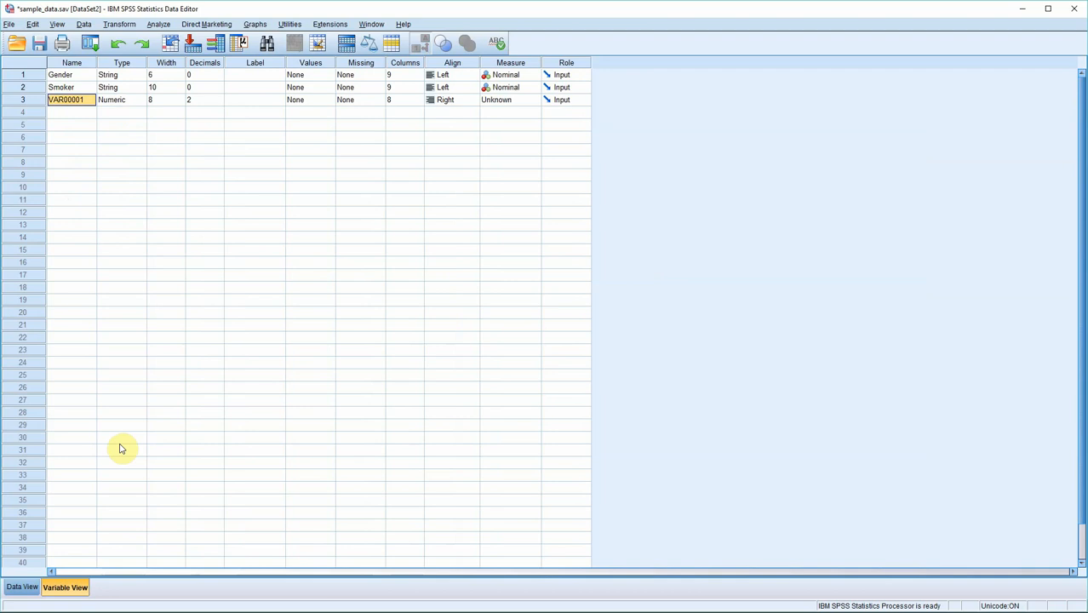
pyautogui.moveTo(126, 436)
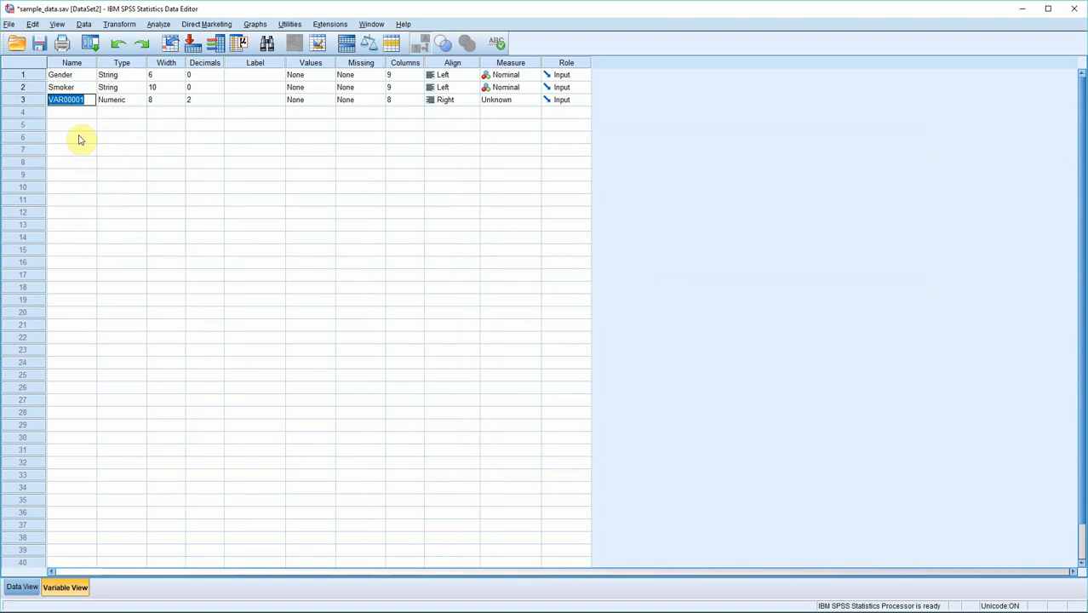
pyautogui.write('Age')
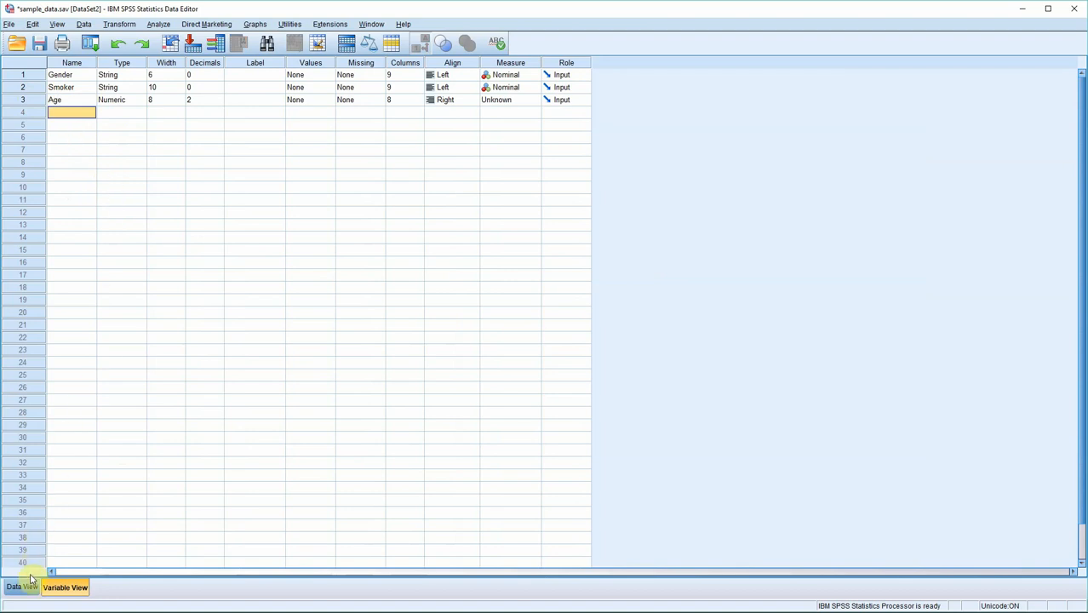
pyautogui.click(22, 585)
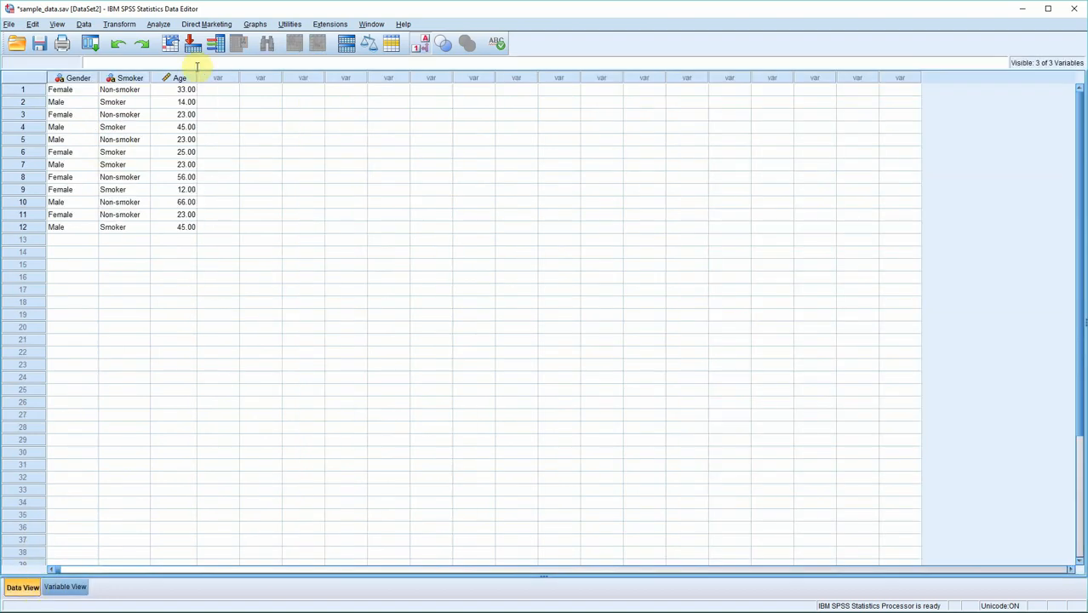
pyautogui.moveTo(167, 419)
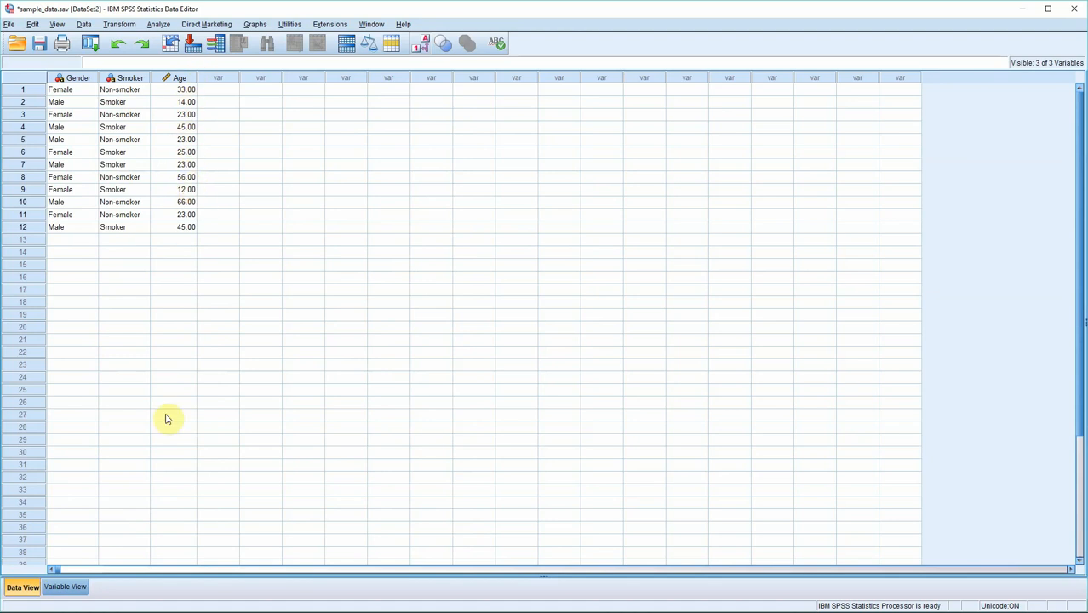
# Review Age's Variable Type and keep it Numeric, width 8, two decimals.
pyautogui.click(64, 586)
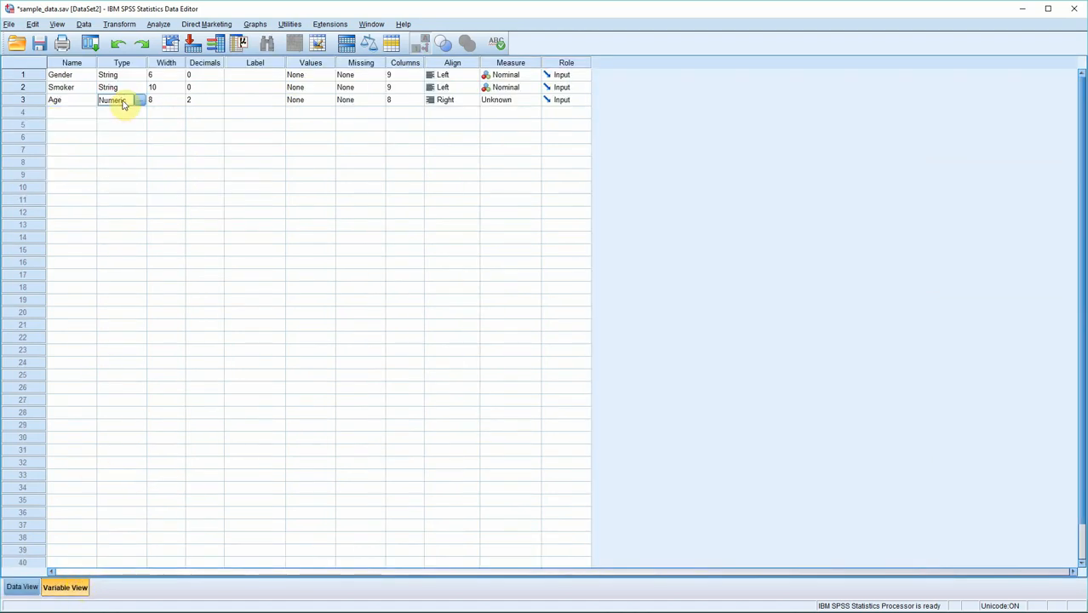
pyautogui.click(140, 98)
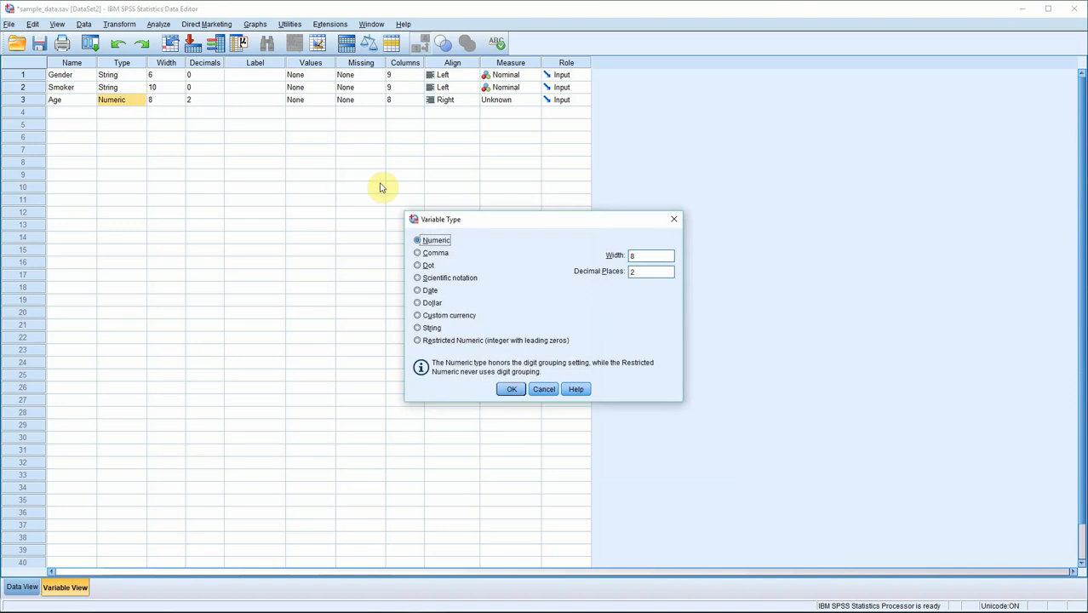
pyautogui.moveTo(439, 339)
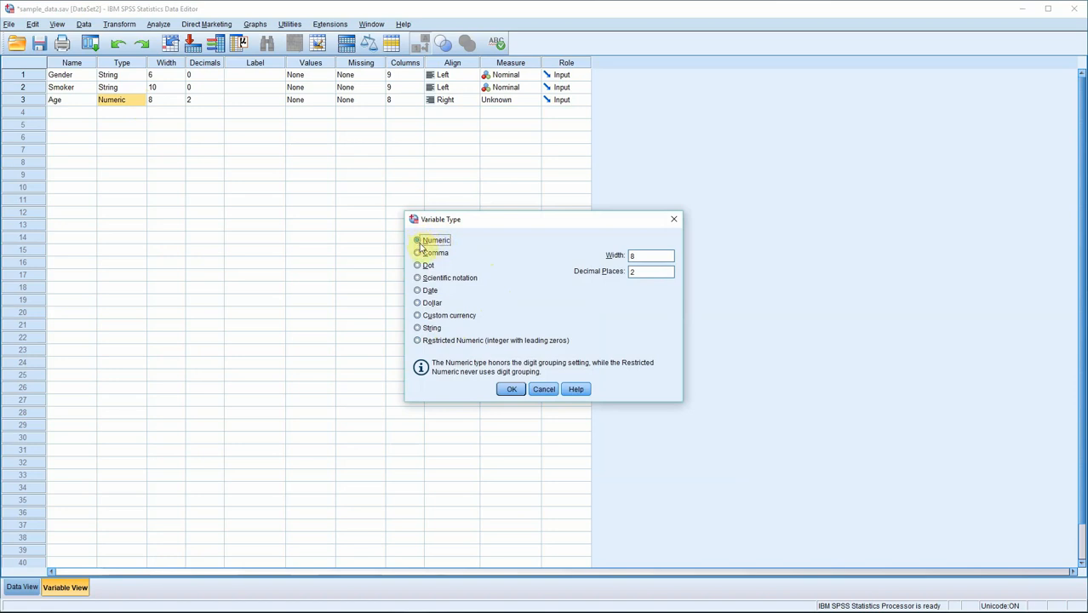
pyautogui.moveTo(465, 299)
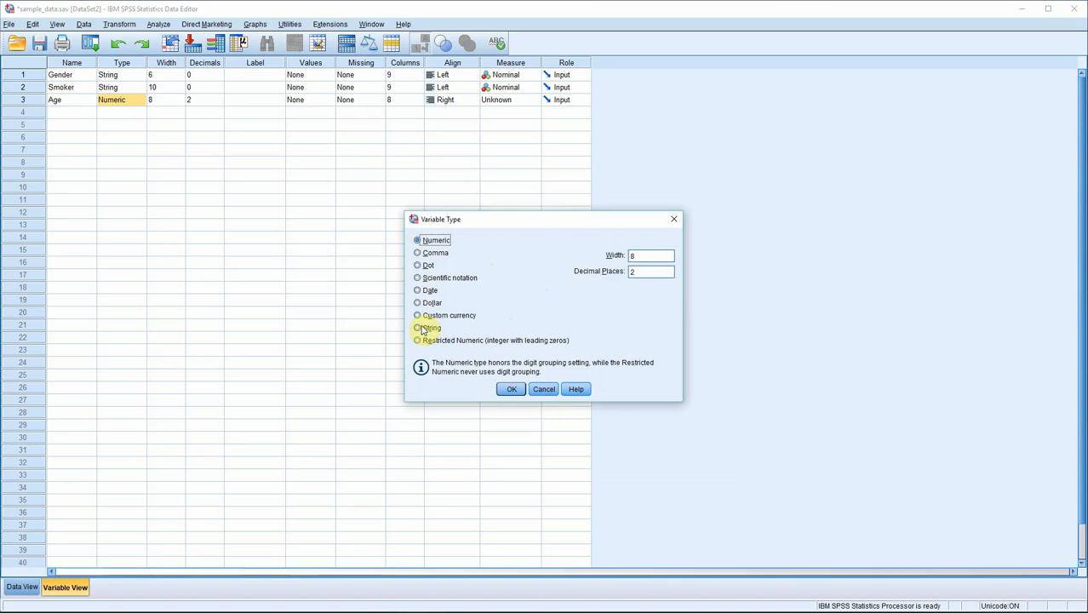
pyautogui.click(429, 240)
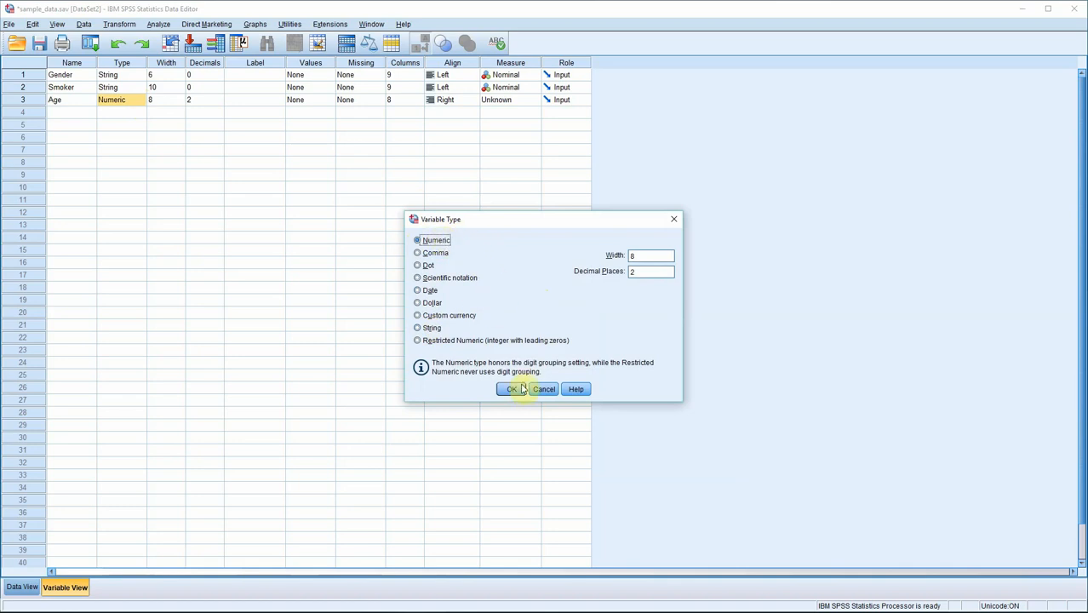
pyautogui.click(511, 388)
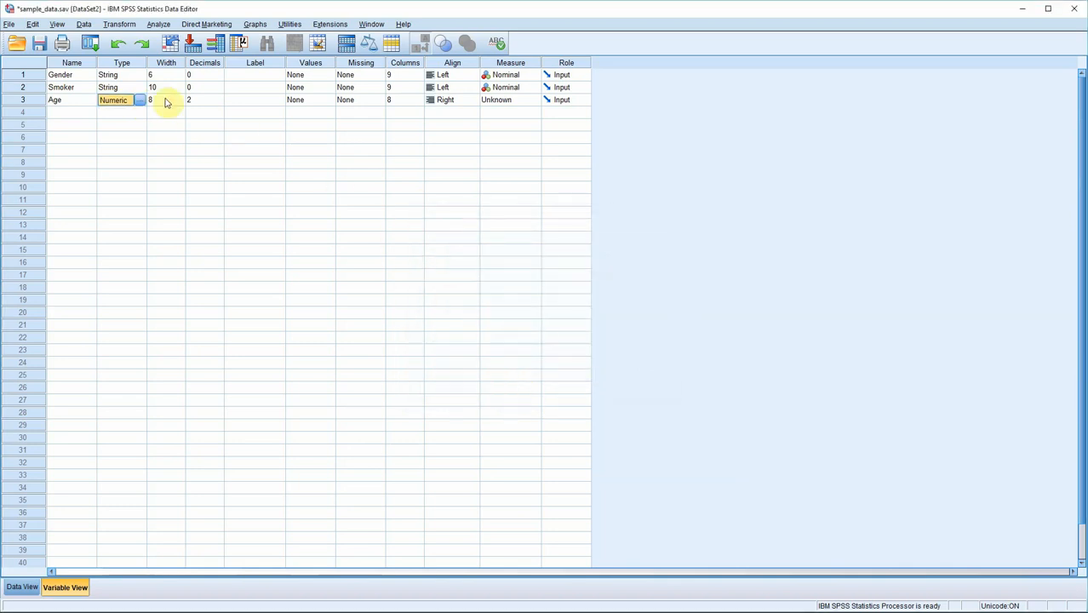
# Lower Age's decimal places to 0 so ages show as whole numbers.
pyautogui.click(167, 99)
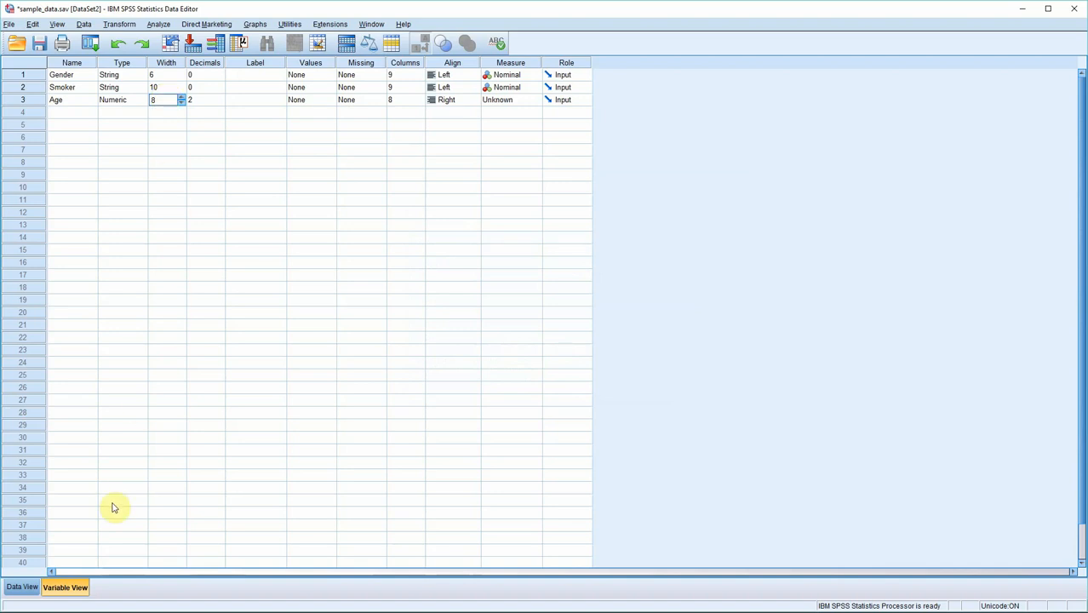
pyautogui.click(23, 586)
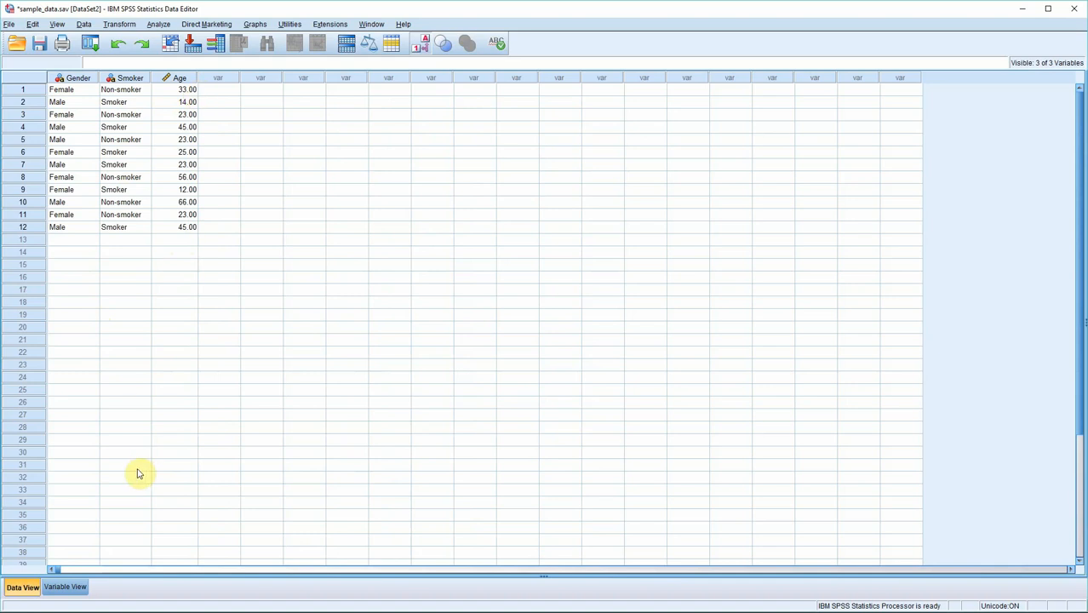
pyautogui.click(65, 585)
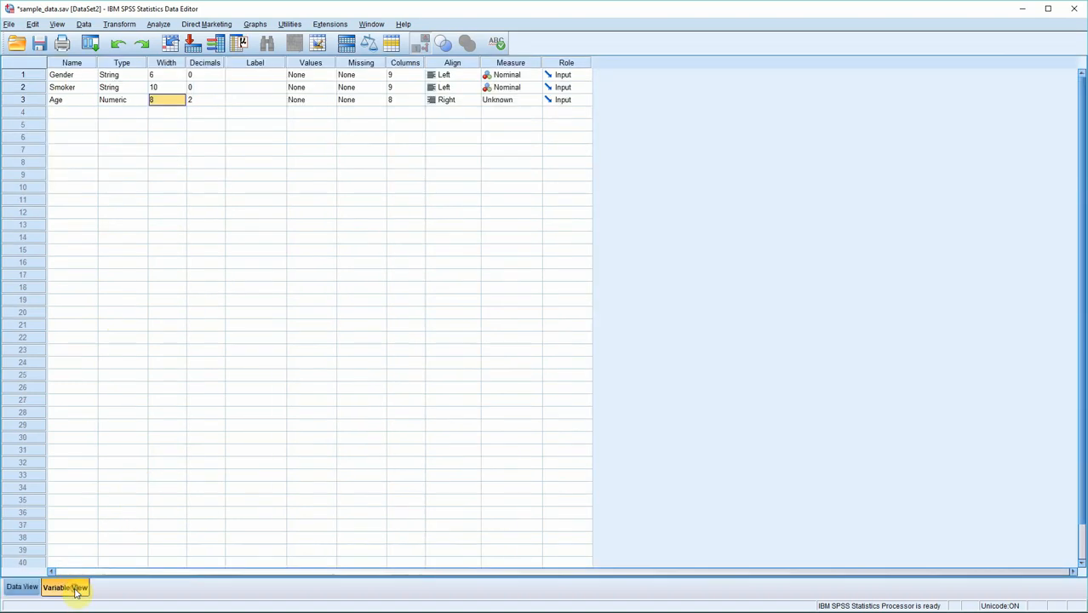
pyautogui.click(205, 99)
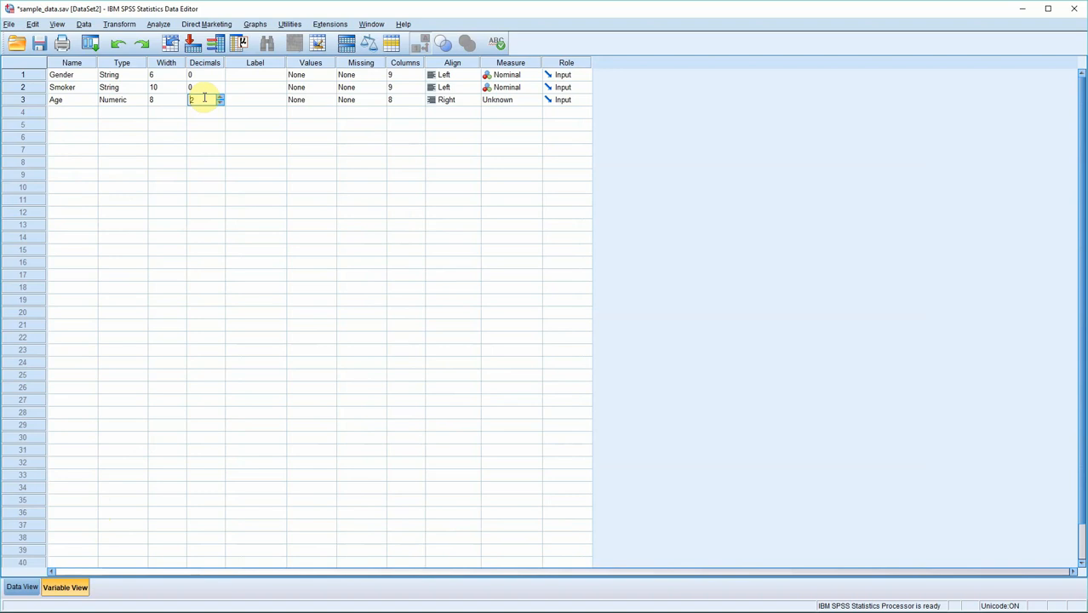
pyautogui.click(21, 586)
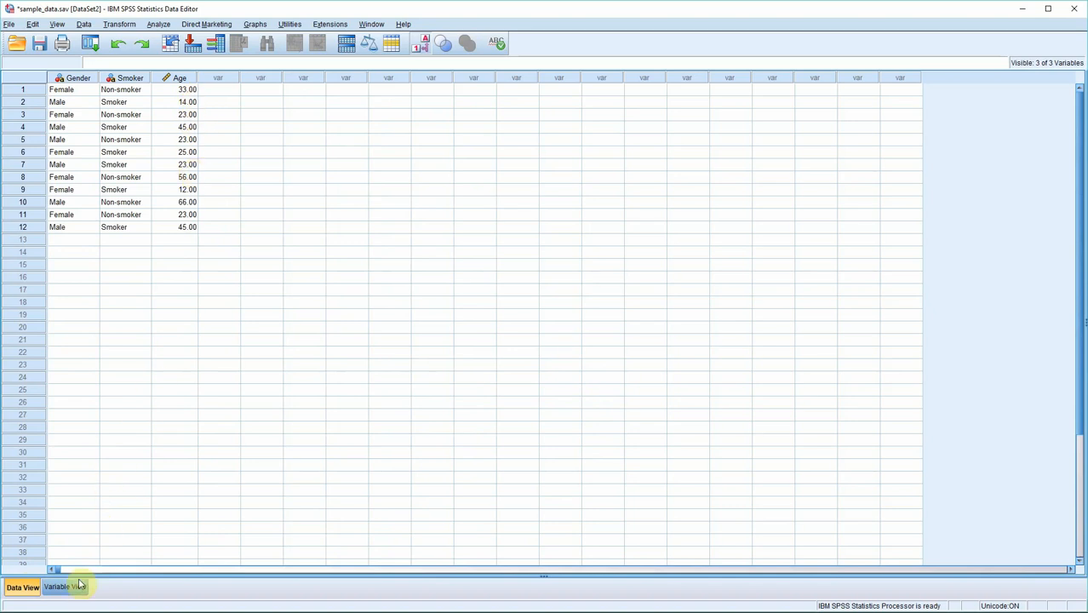
pyautogui.click(64, 586)
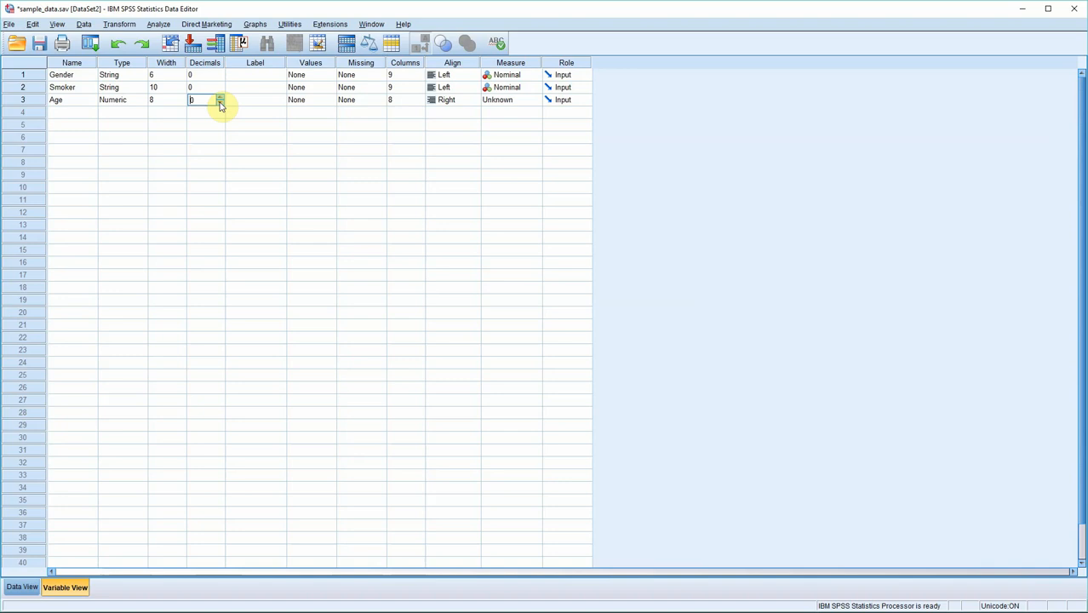
pyautogui.click(22, 586)
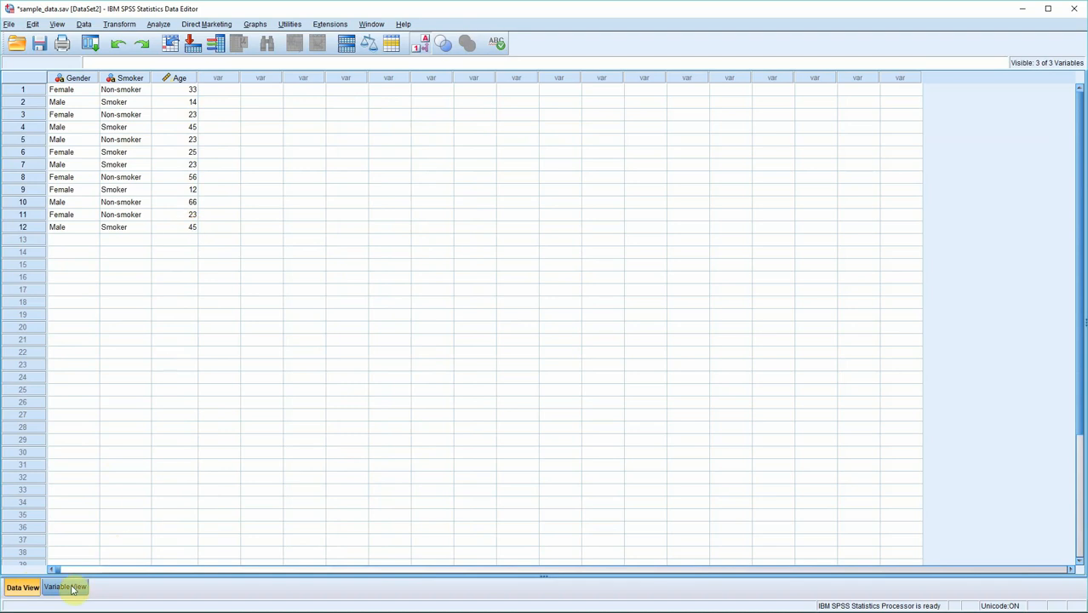
pyautogui.click(65, 587)
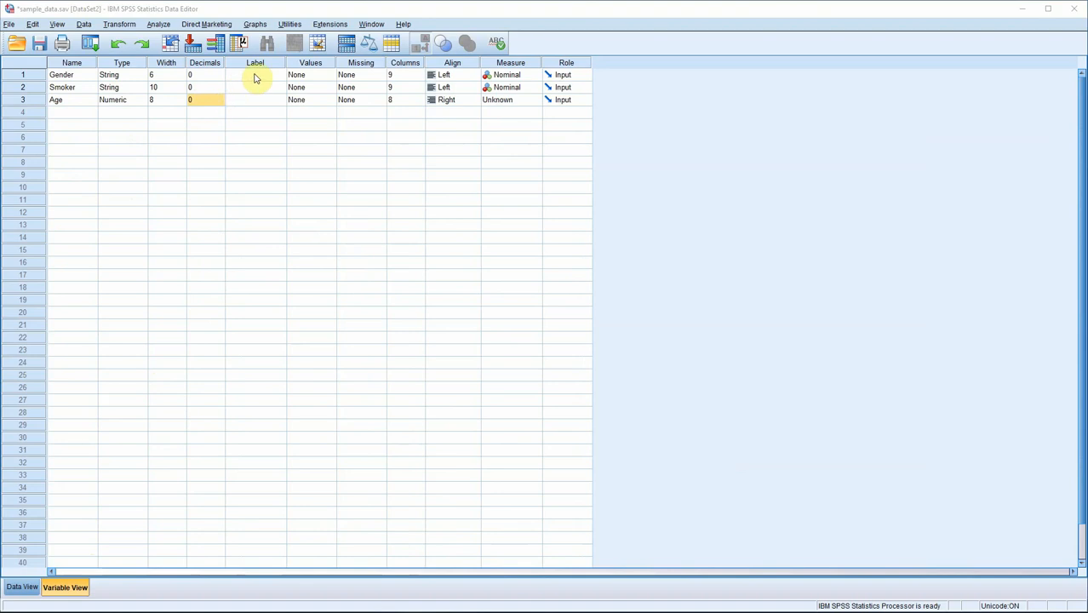
pyautogui.moveTo(252, 95)
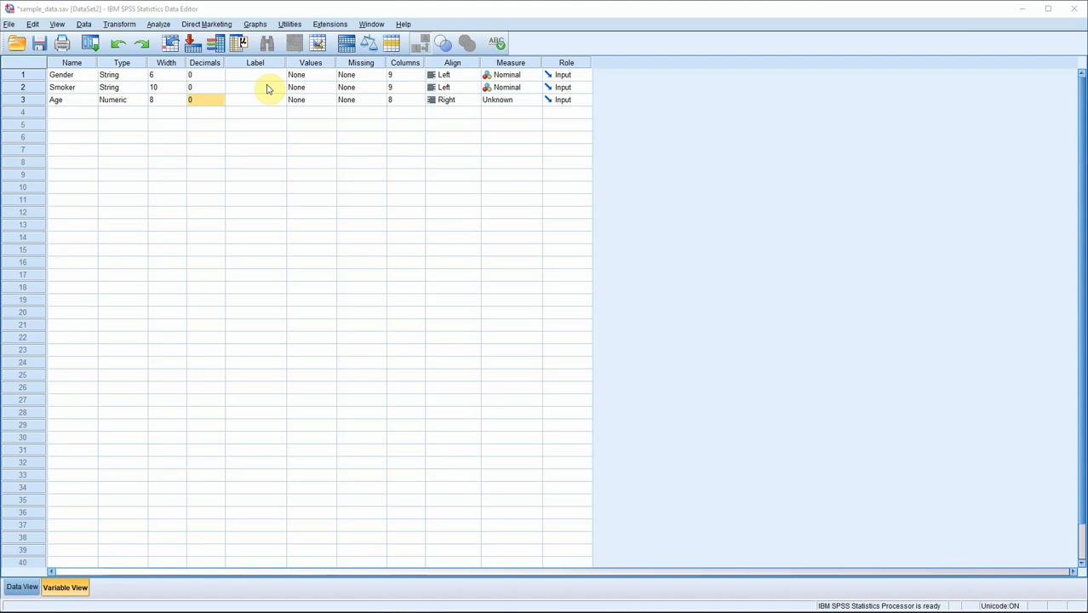
# Label the variables Gender, Smoking Status and Age.
pyautogui.click(256, 75)
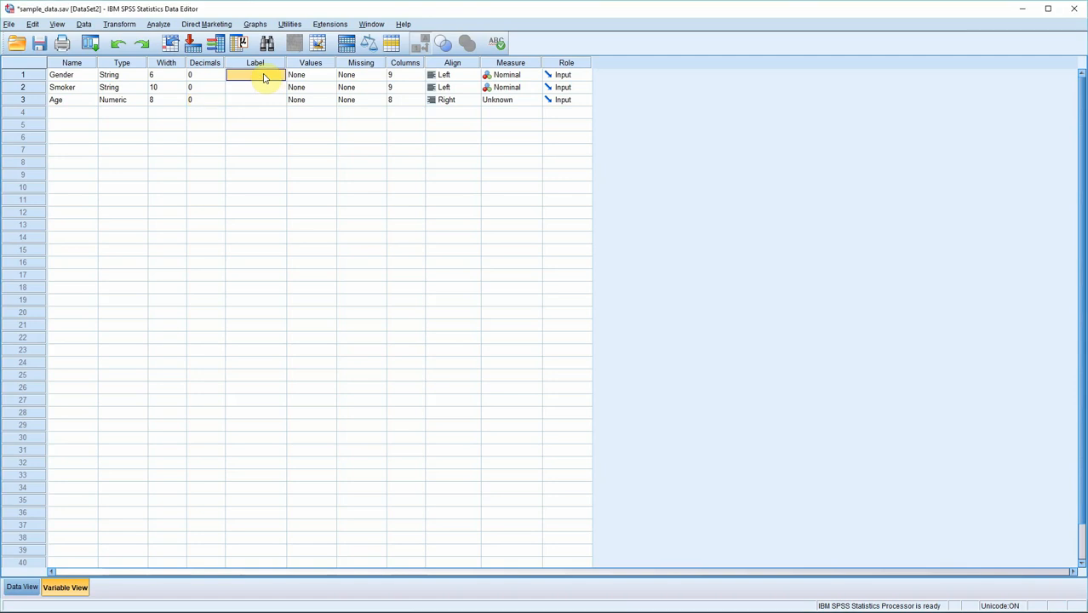
pyautogui.write('Gender')
pyautogui.click(255, 86)
pyautogui.write('S')
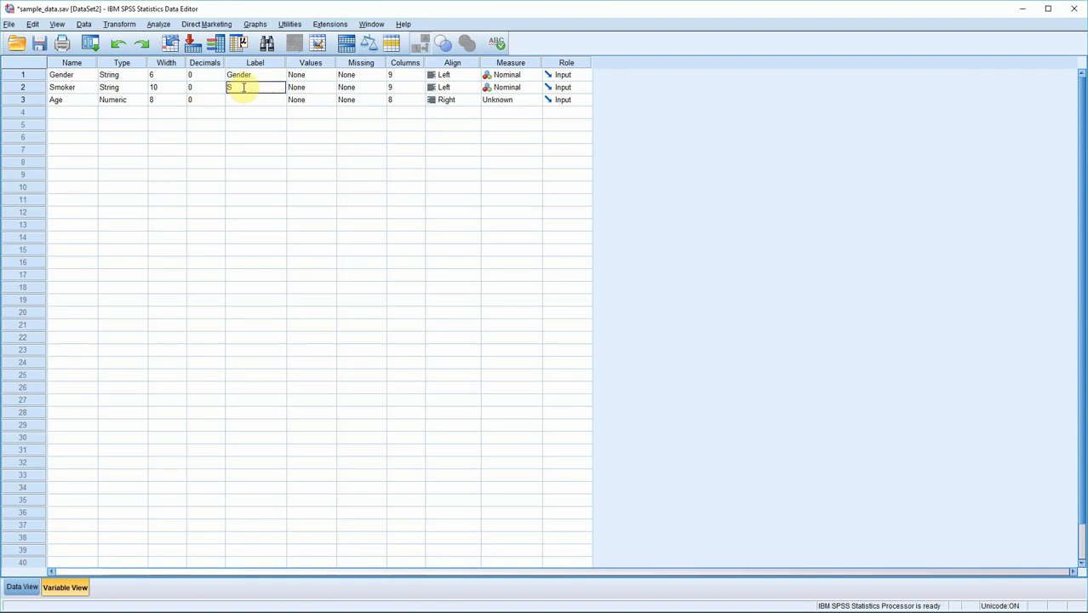
pyautogui.write('moking Status')
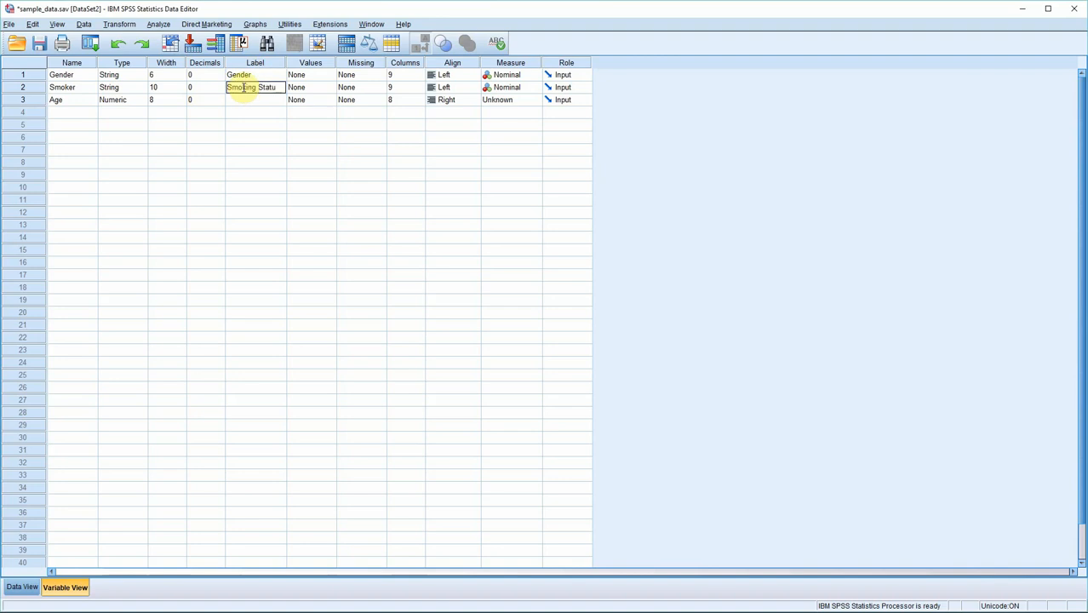
pyautogui.click(255, 99)
pyautogui.write('Age')
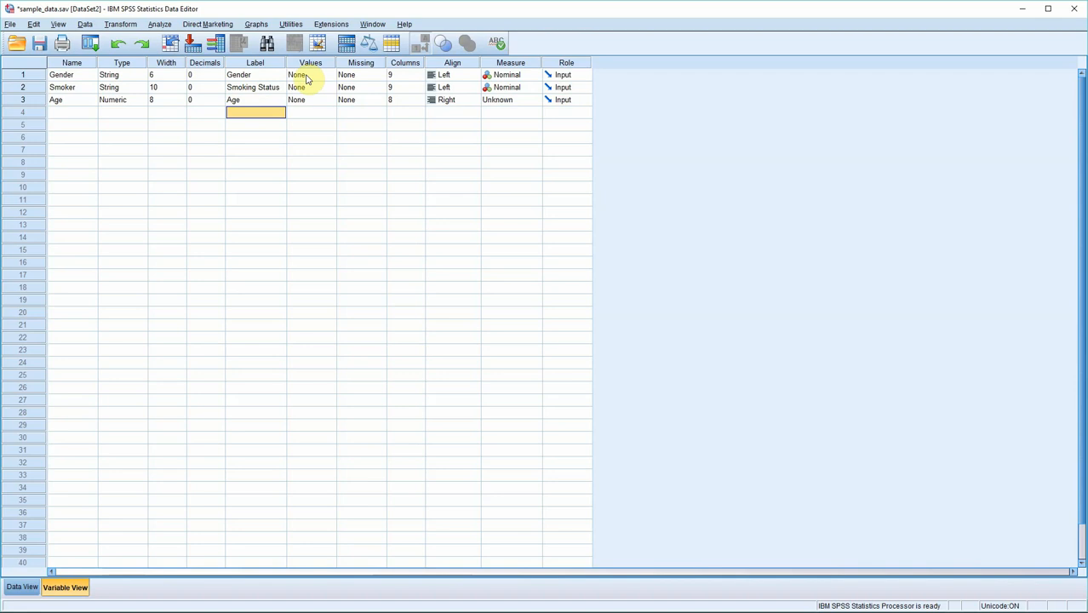
pyautogui.moveTo(362, 78)
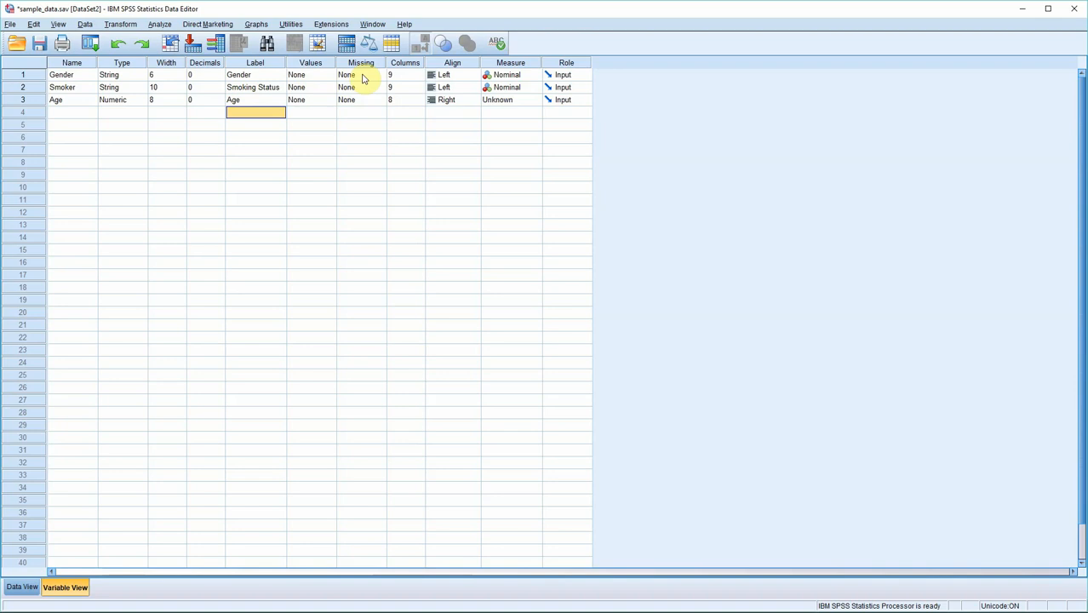
# Define 69 as a discrete missing value for Gender.
pyautogui.click(361, 75)
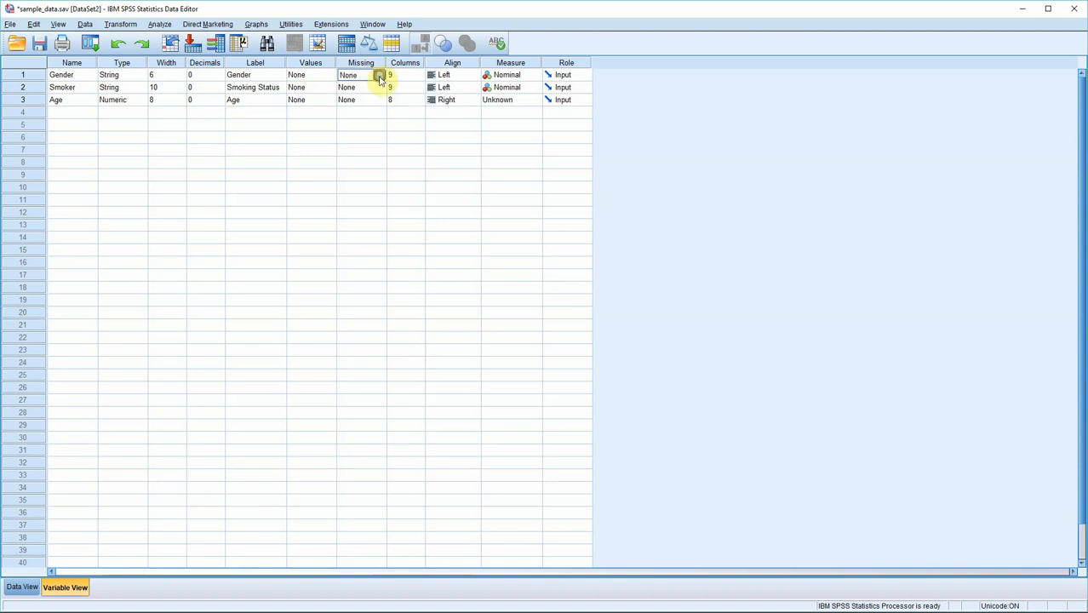
pyautogui.click(379, 74)
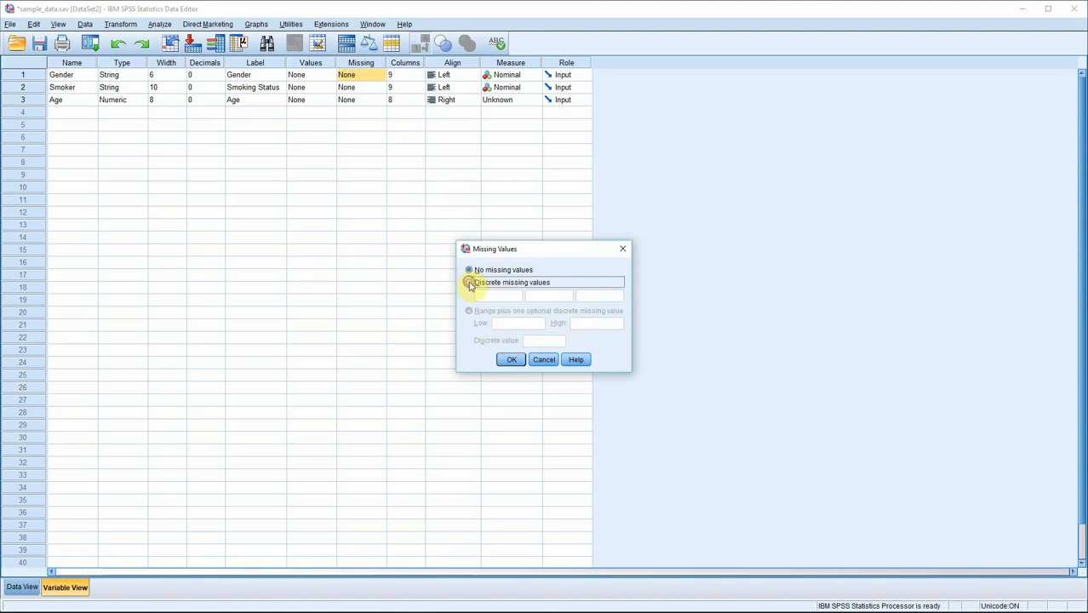
pyautogui.click(468, 283)
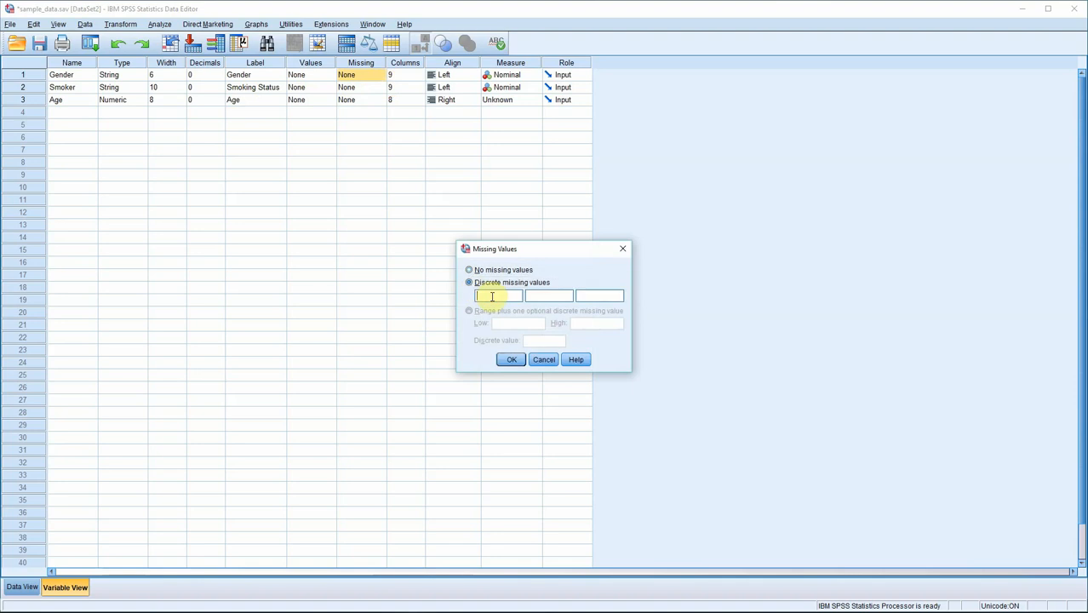
pyautogui.write('69')
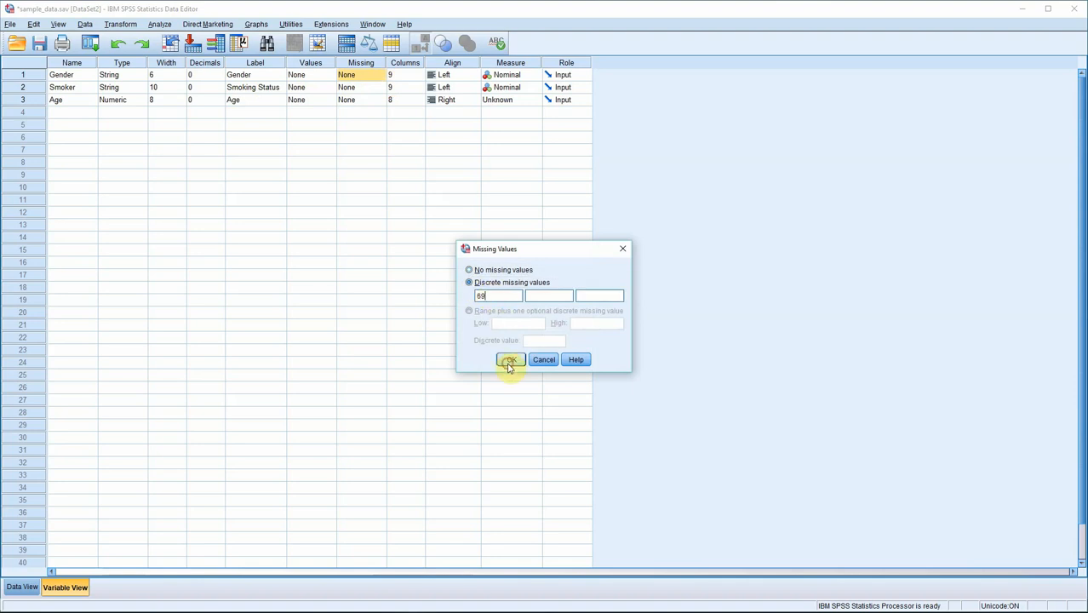
pyautogui.click(509, 359)
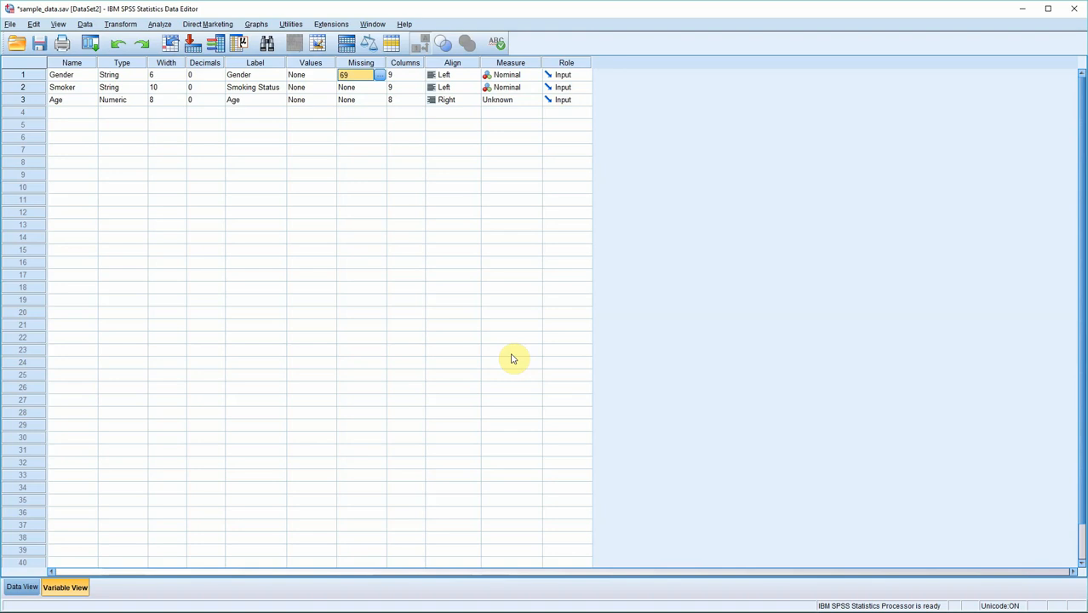
pyautogui.moveTo(517, 365)
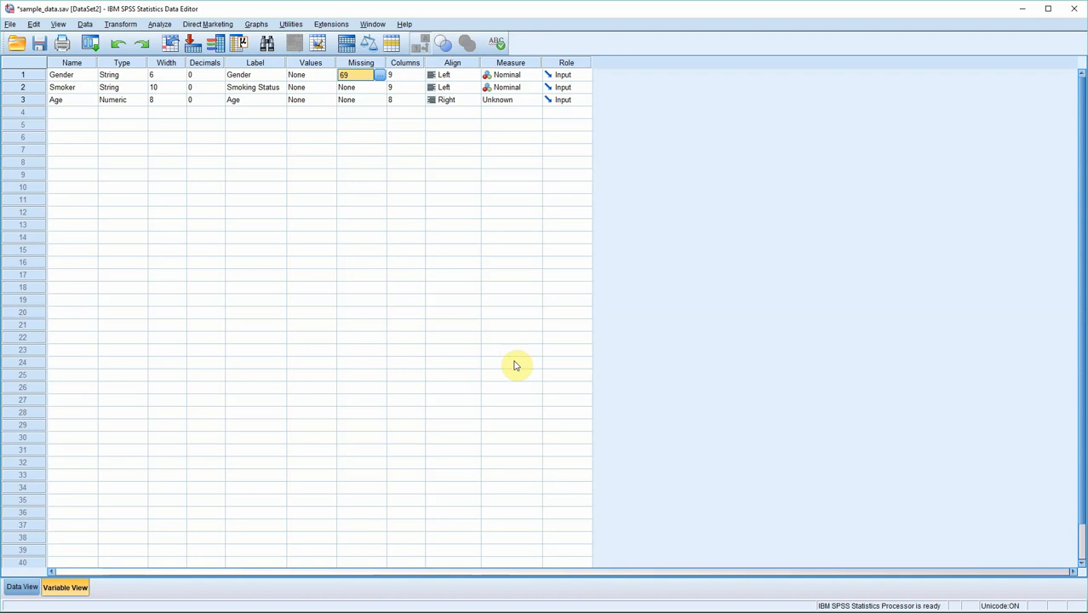
pyautogui.moveTo(413, 186)
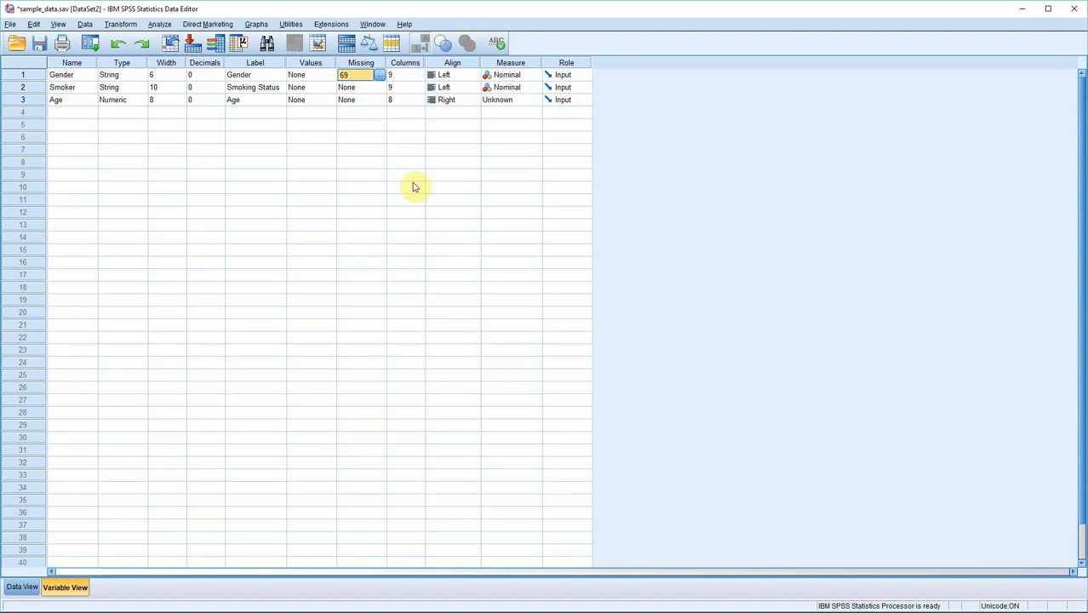
pyautogui.moveTo(451, 186)
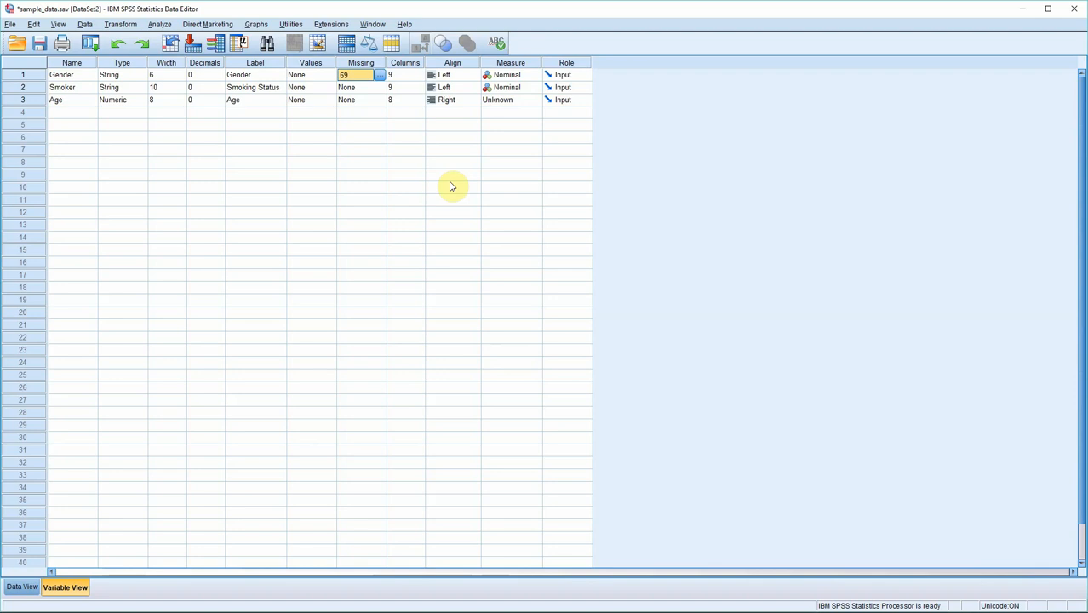
pyautogui.moveTo(507, 167)
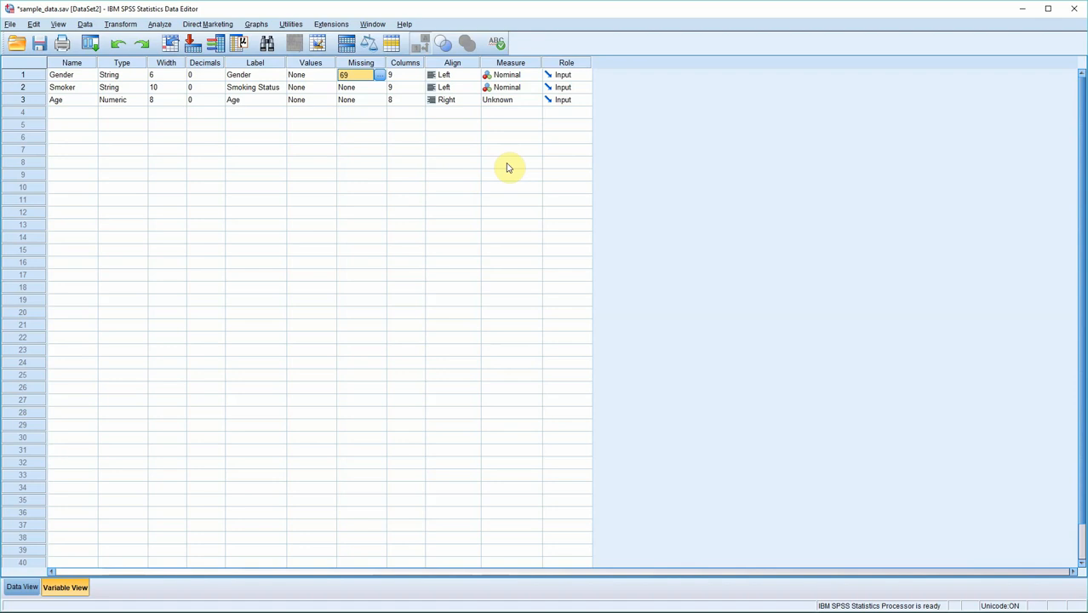
pyautogui.moveTo(517, 169)
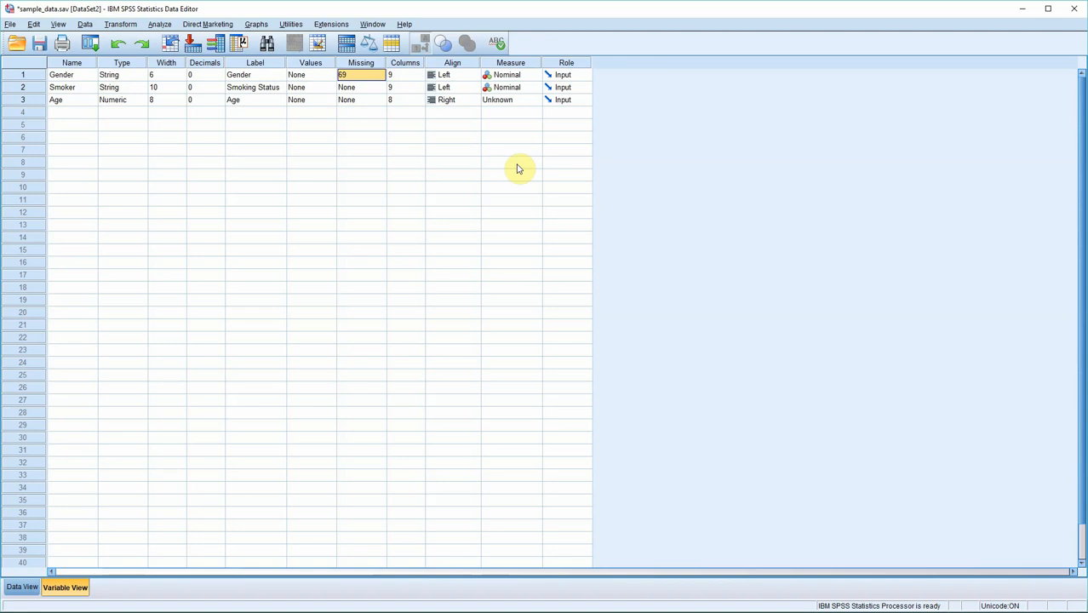
pyautogui.moveTo(511, 150)
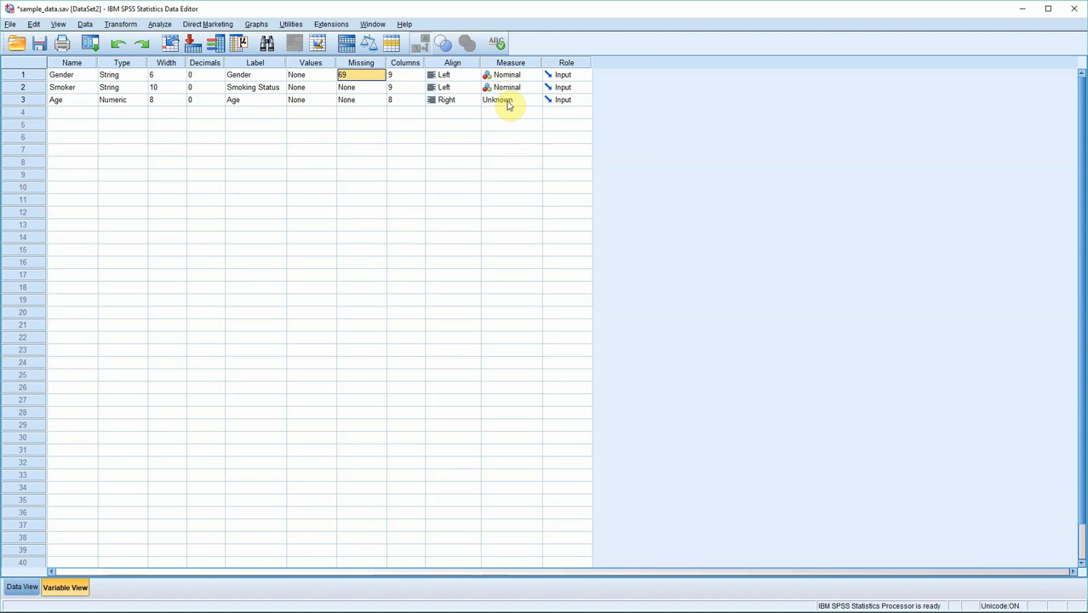
# Change Age's measurement level from Nominal to Scale.
pyautogui.click(534, 98)
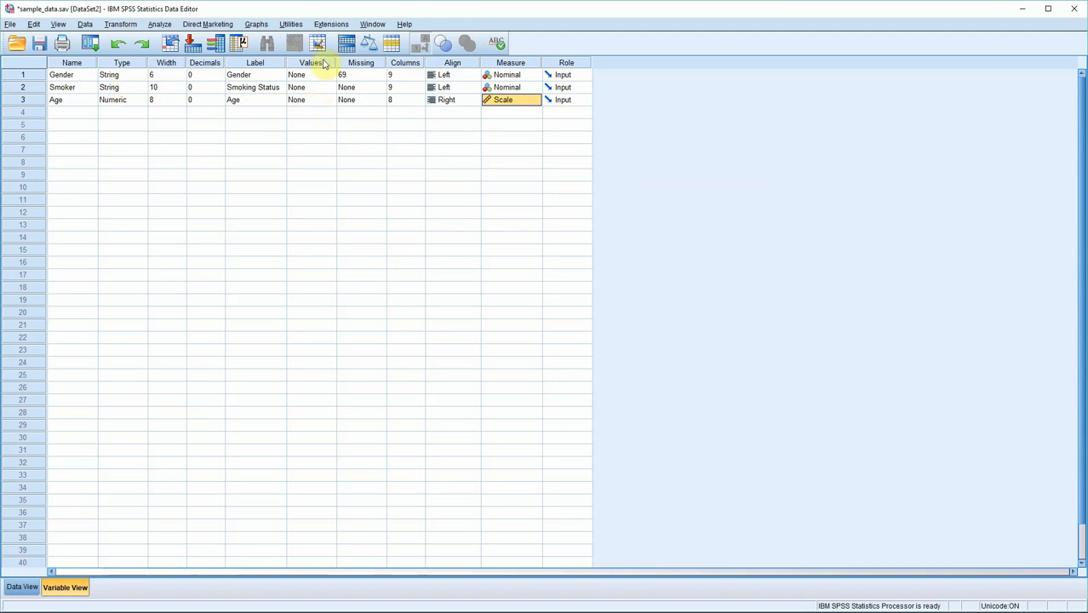
pyautogui.moveTo(225, 326)
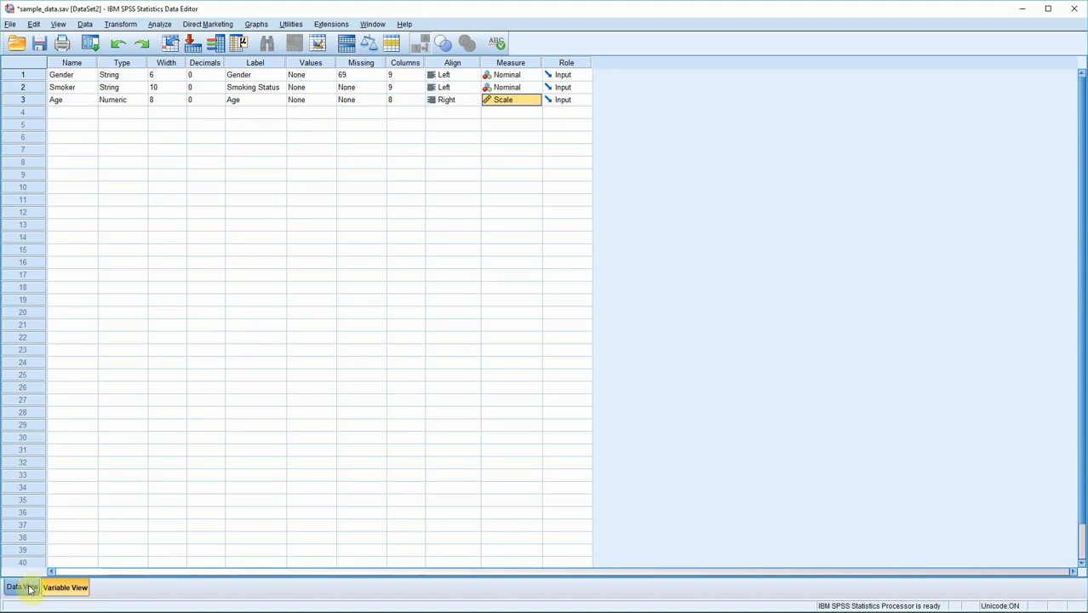
# Overwrite the twelve Gender entries with 0 for Female and 1 for Male.
pyautogui.click(23, 586)
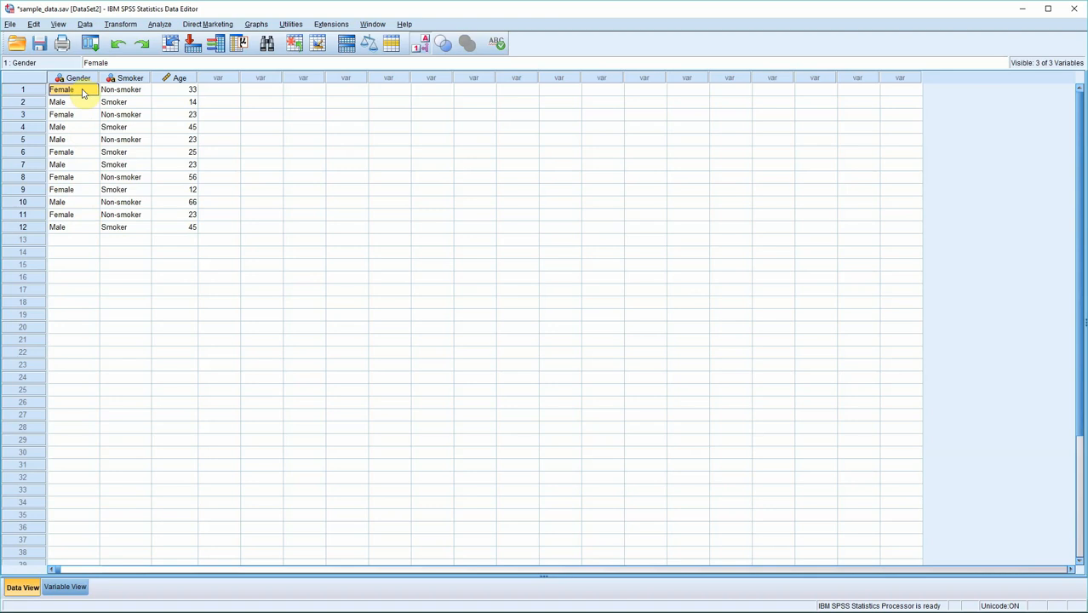
pyautogui.write('0')
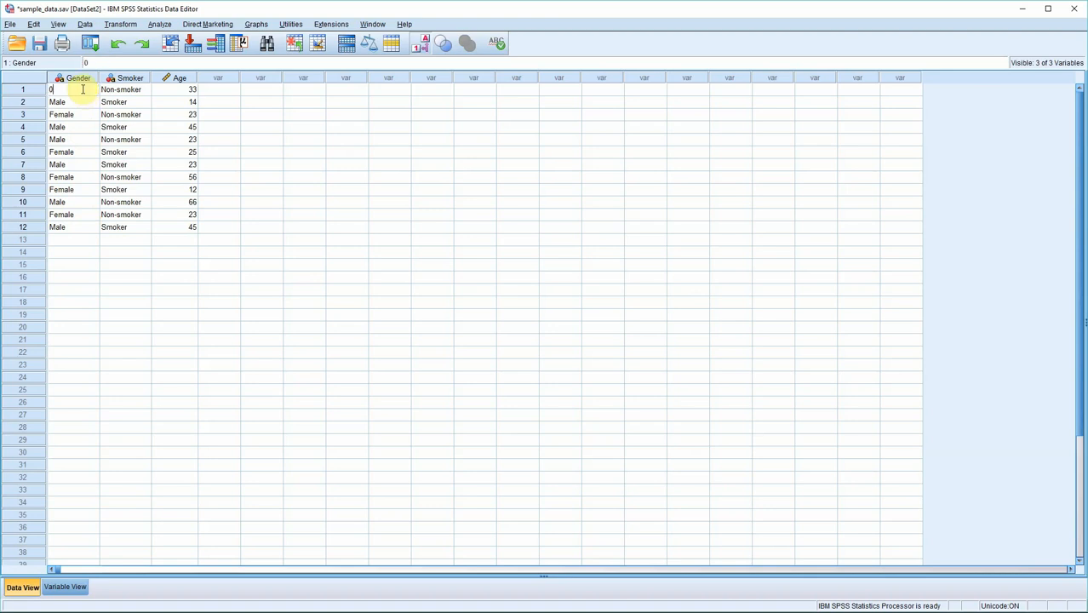
pyautogui.click(72, 103)
pyautogui.write('1')
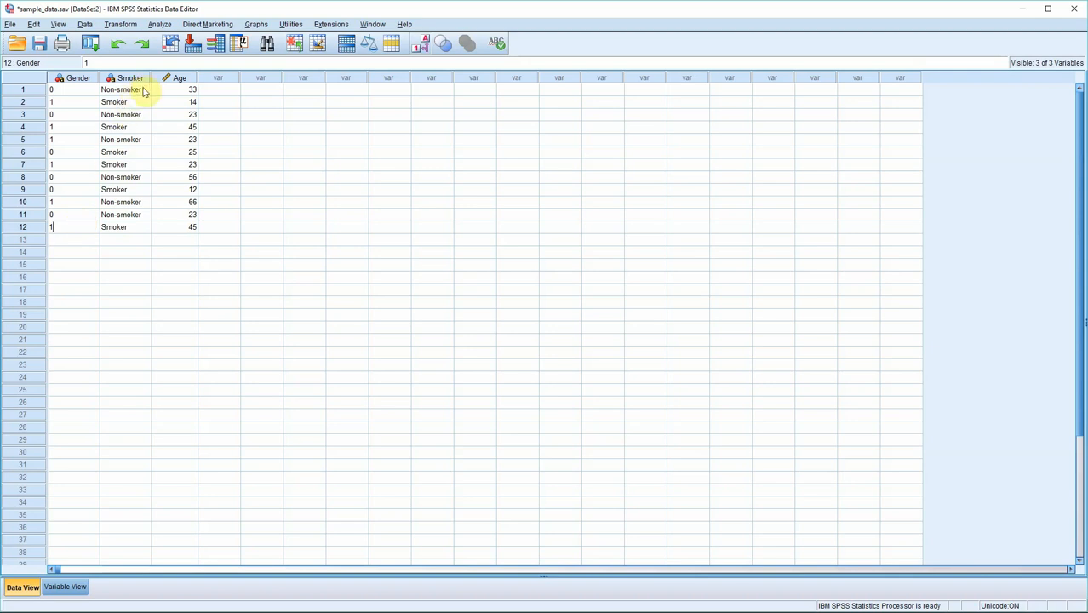
# Overwrite the twelve Smoker entries with 0 for Non-smoker and 1 for Smoker.
pyautogui.click(122, 89)
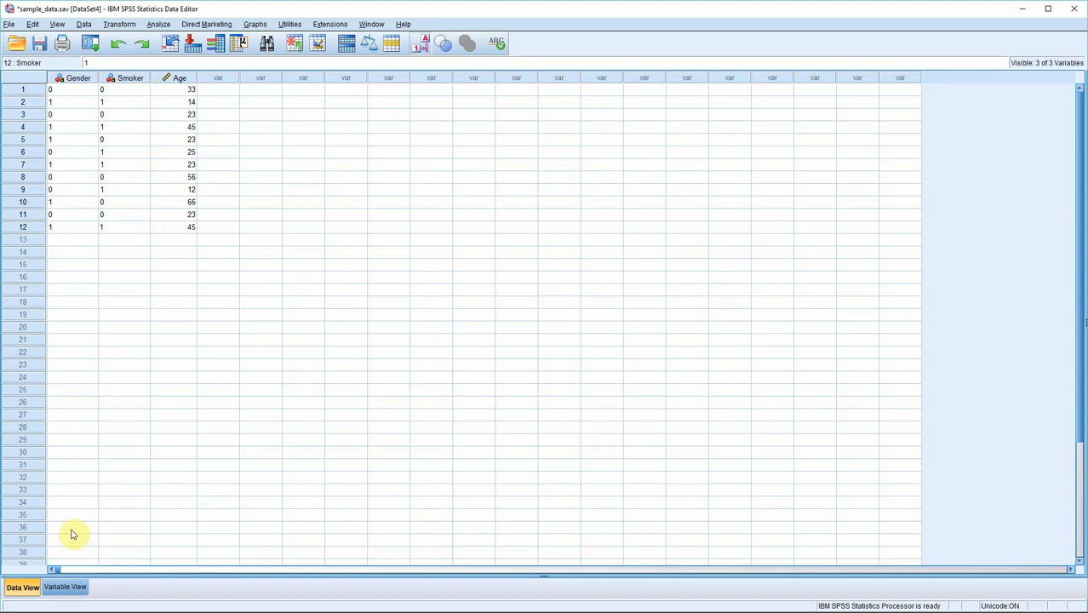
# Change the Gender variable's type from string to Numeric in Variable View.
pyautogui.click(65, 586)
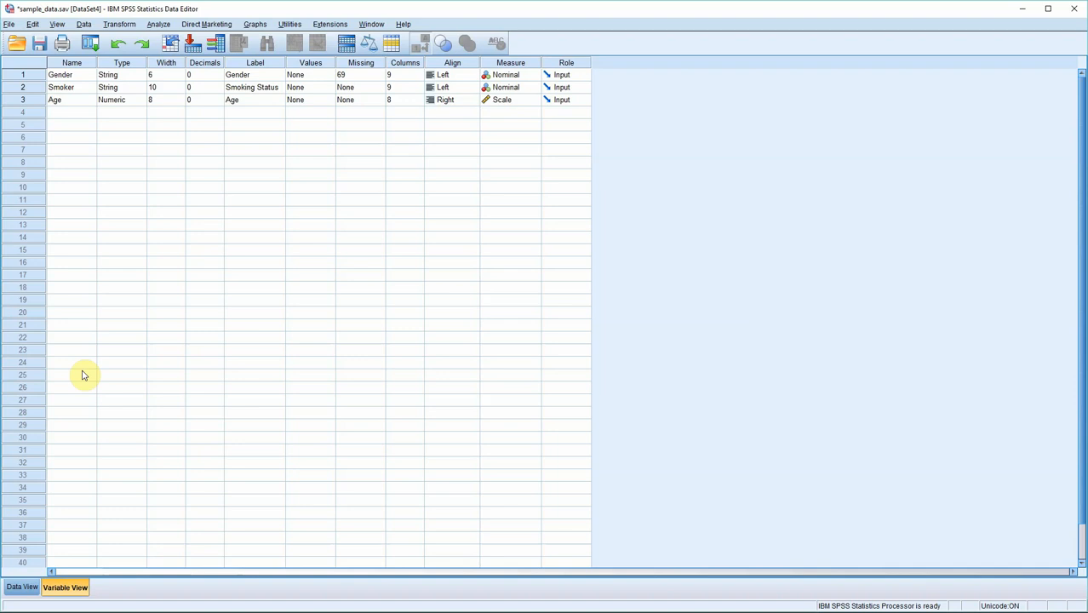
pyautogui.moveTo(94, 266)
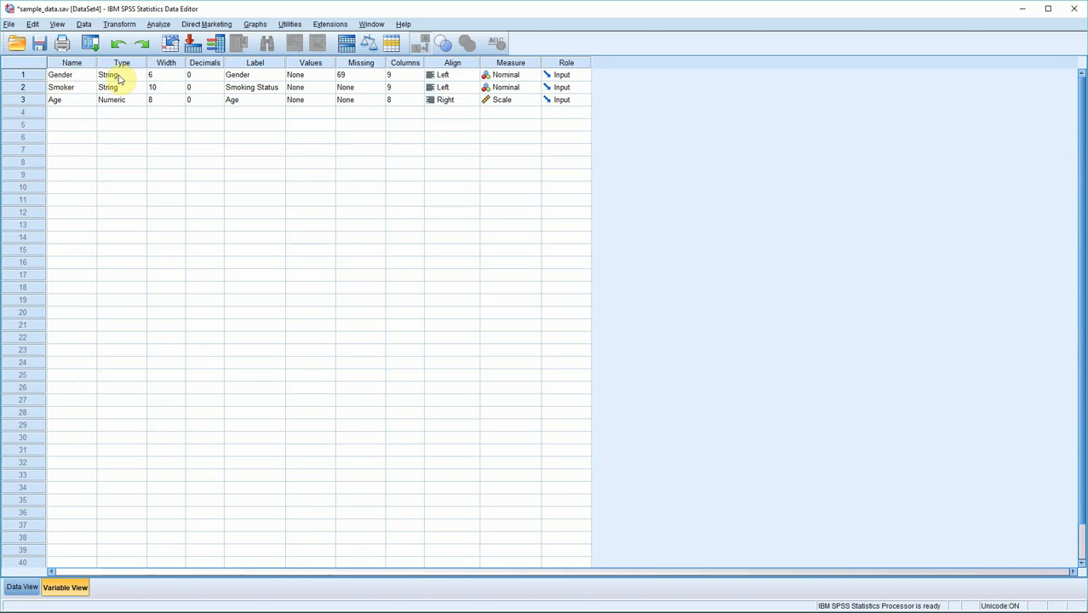
pyautogui.click(121, 75)
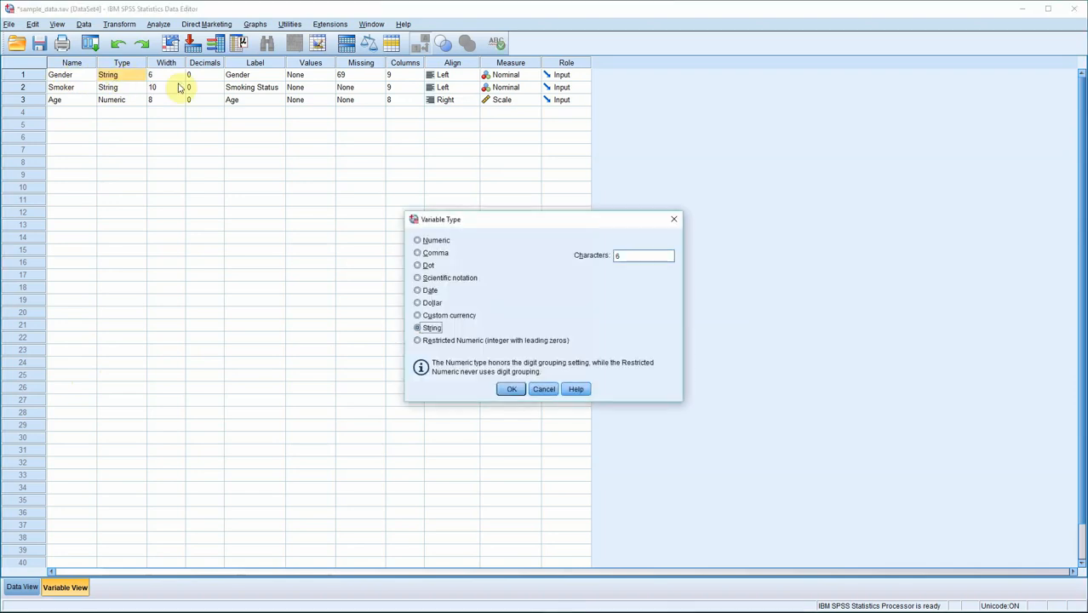
pyautogui.click(418, 240)
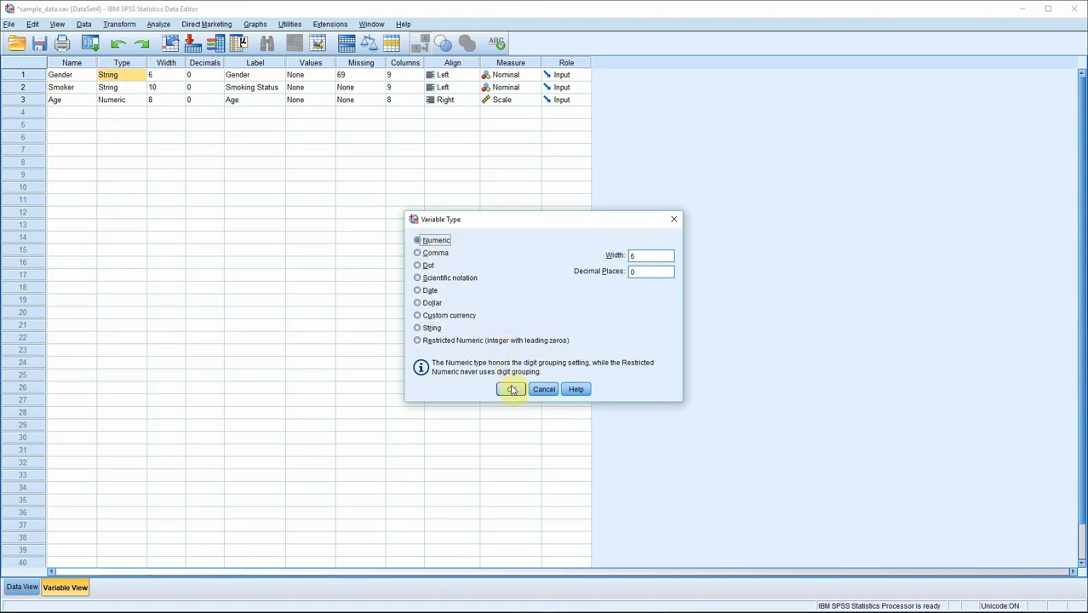
pyautogui.click(510, 388)
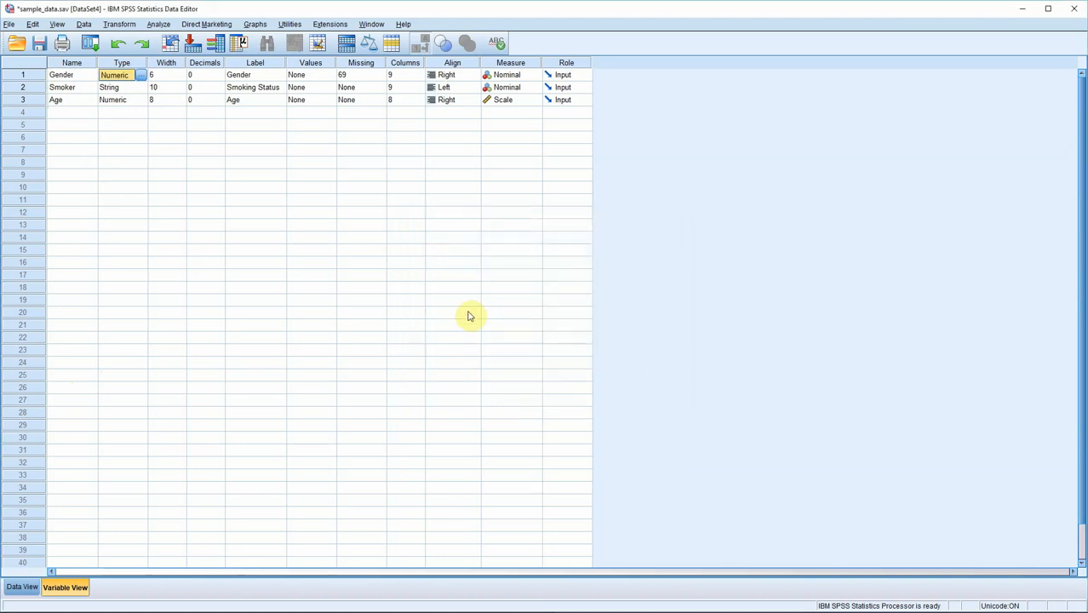
# Change the Smoker variable's type to Numeric as well.
pyautogui.click(123, 87)
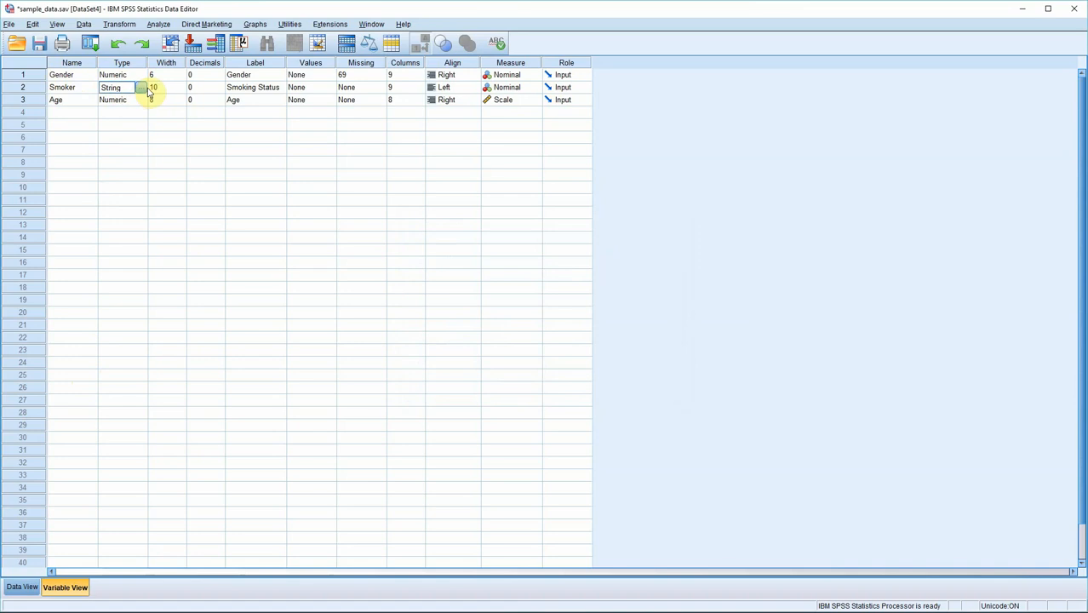
pyautogui.click(143, 87)
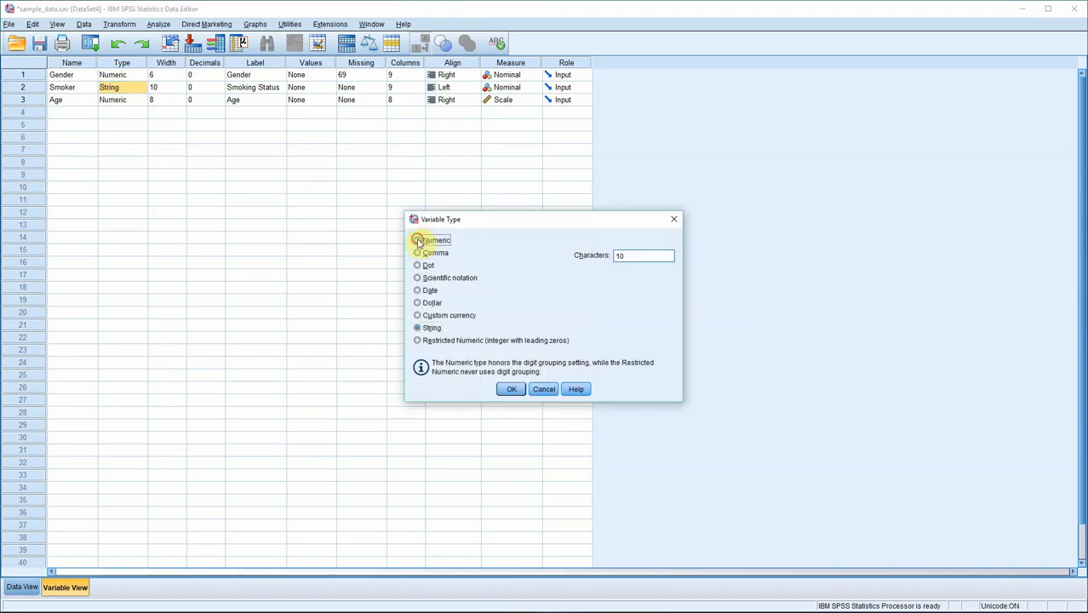
pyautogui.click(511, 388)
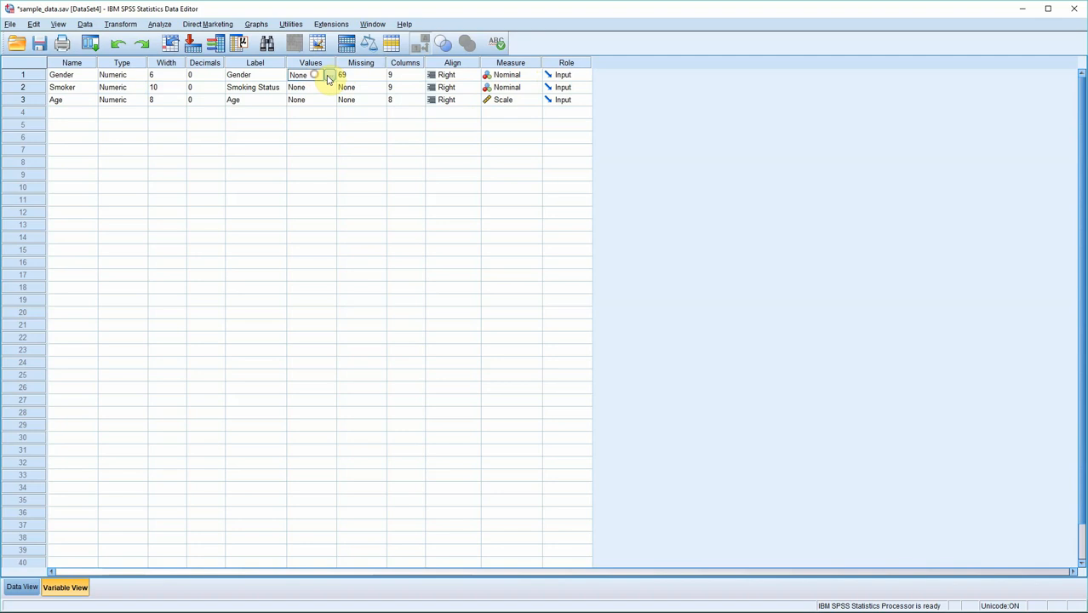
# Give Gender the value labels 0 = Female and 1 = Male.
pyautogui.click(328, 75)
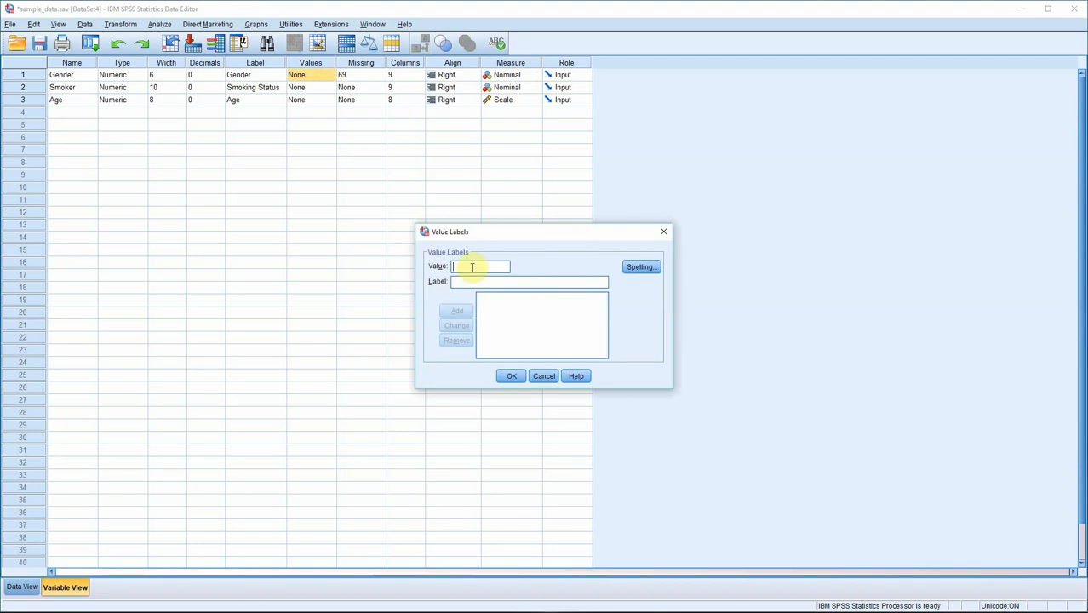
pyautogui.write('0')
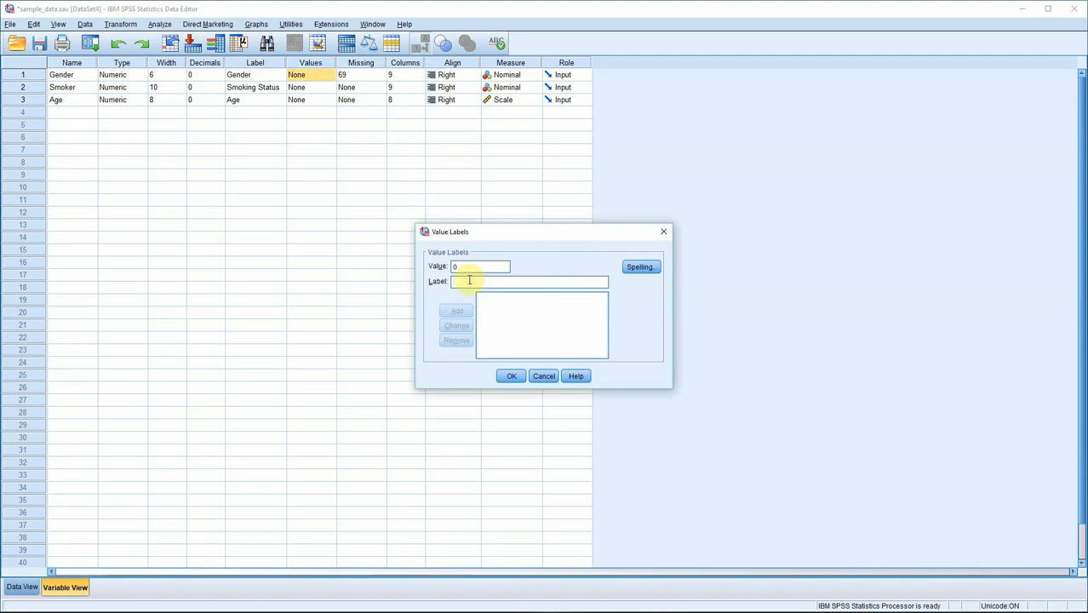
pyautogui.write('Female')
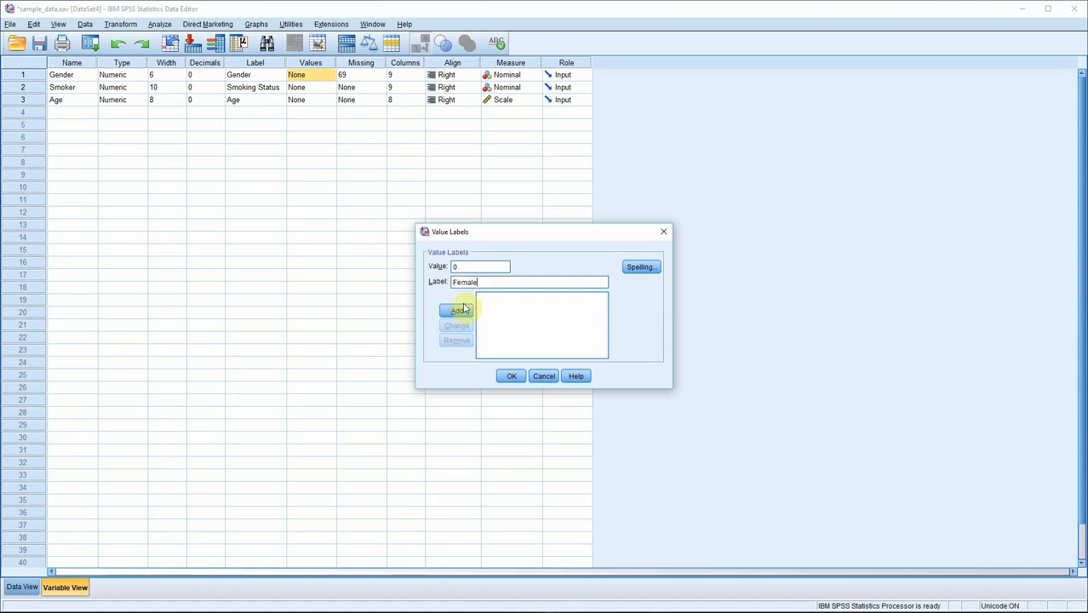
pyautogui.click(456, 310)
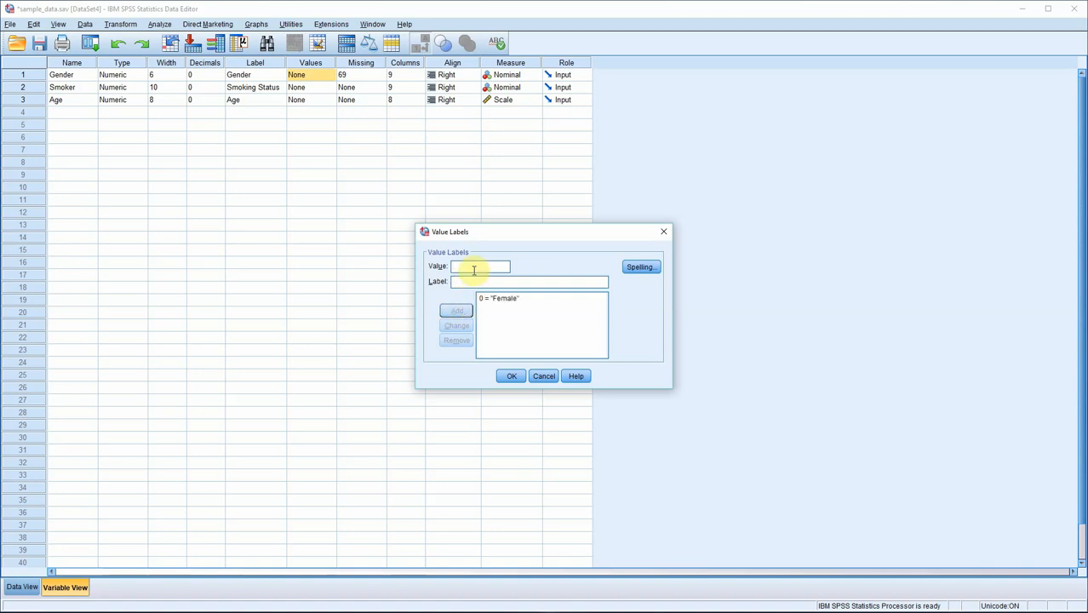
pyautogui.write('1')
pyautogui.click(529, 281)
pyautogui.write('Male')
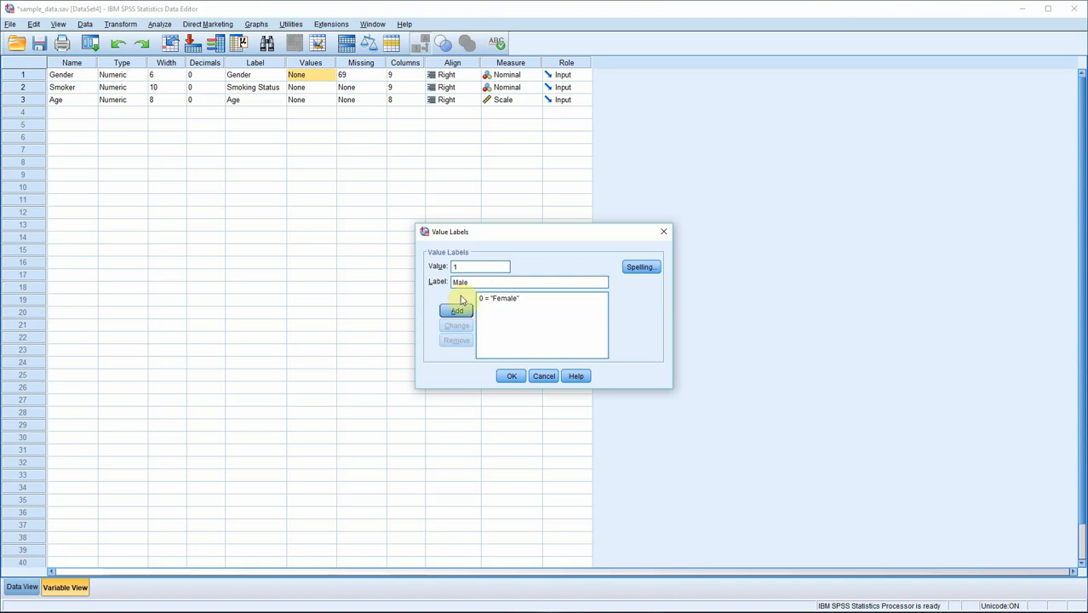
pyautogui.click(456, 310)
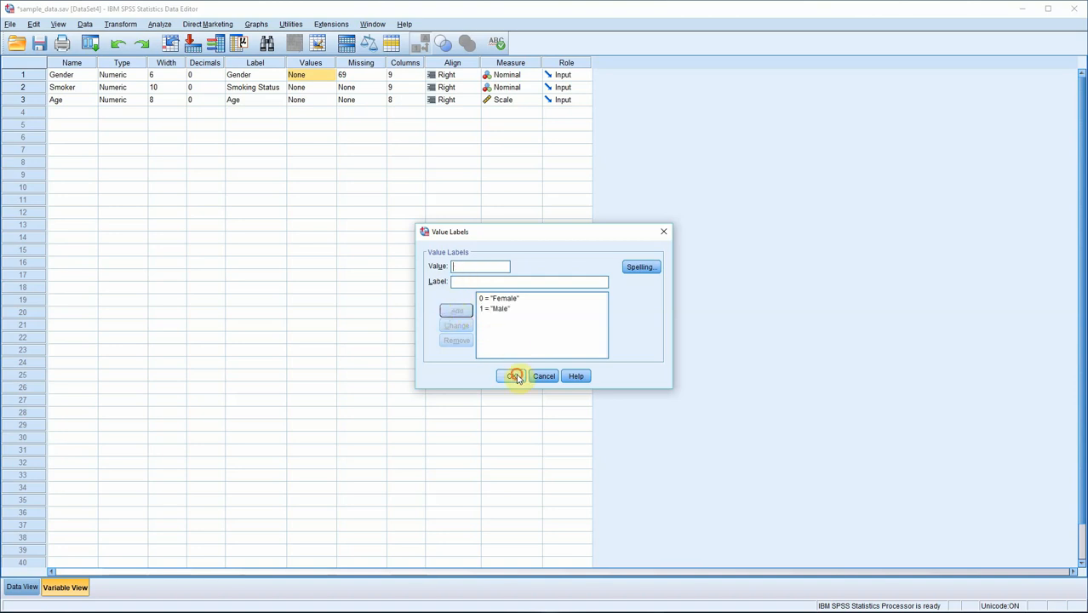
pyautogui.click(514, 377)
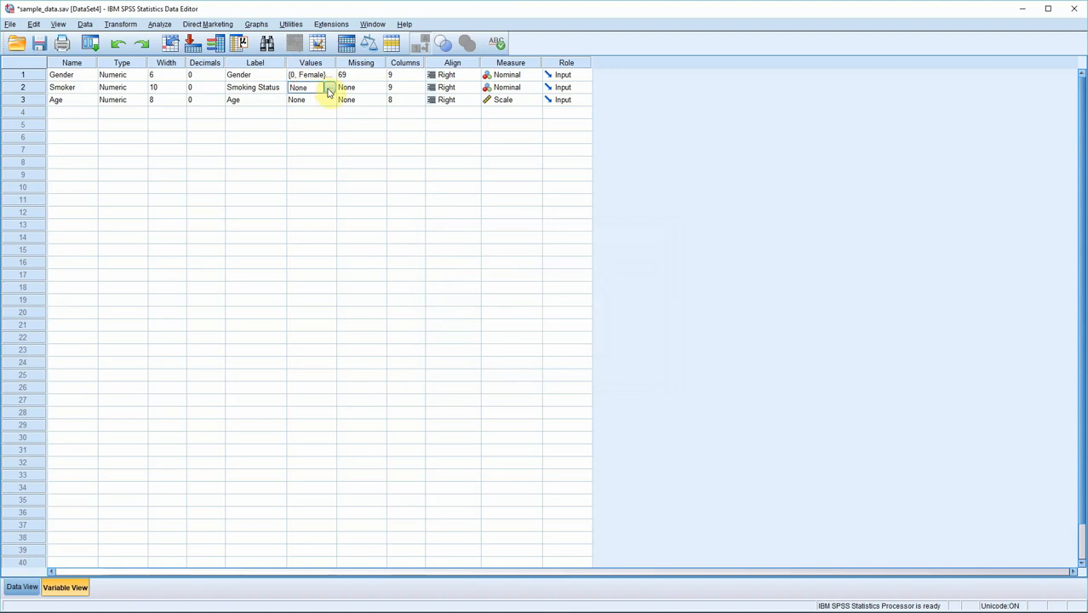
# Give Smoker the value labels 0 = Non-smoker and 1 = Smoker.
pyautogui.click(328, 87)
pyautogui.write('0')
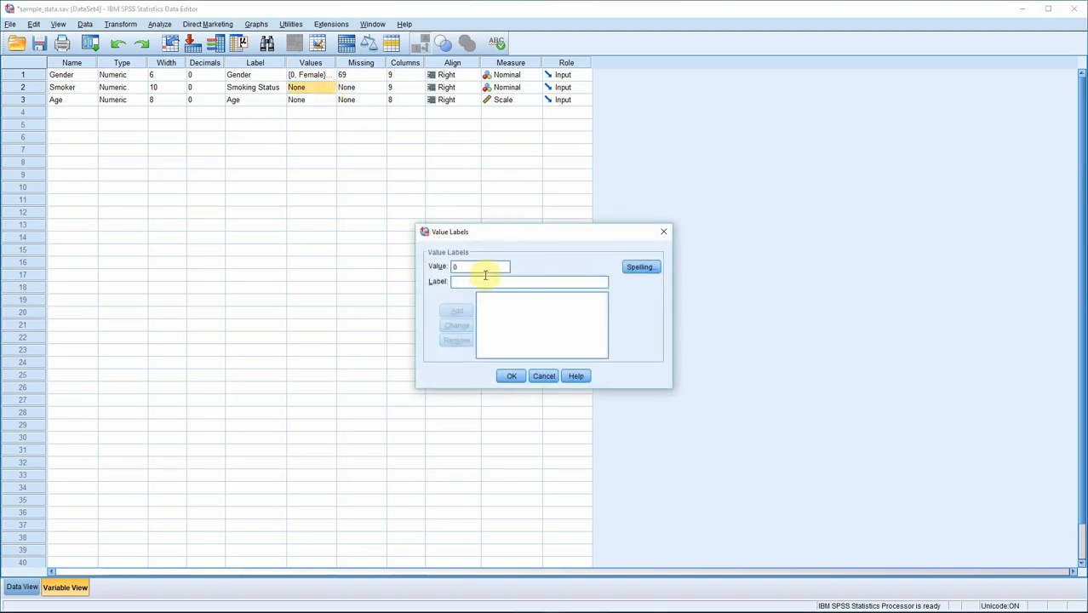
pyautogui.write('Non-smoker')
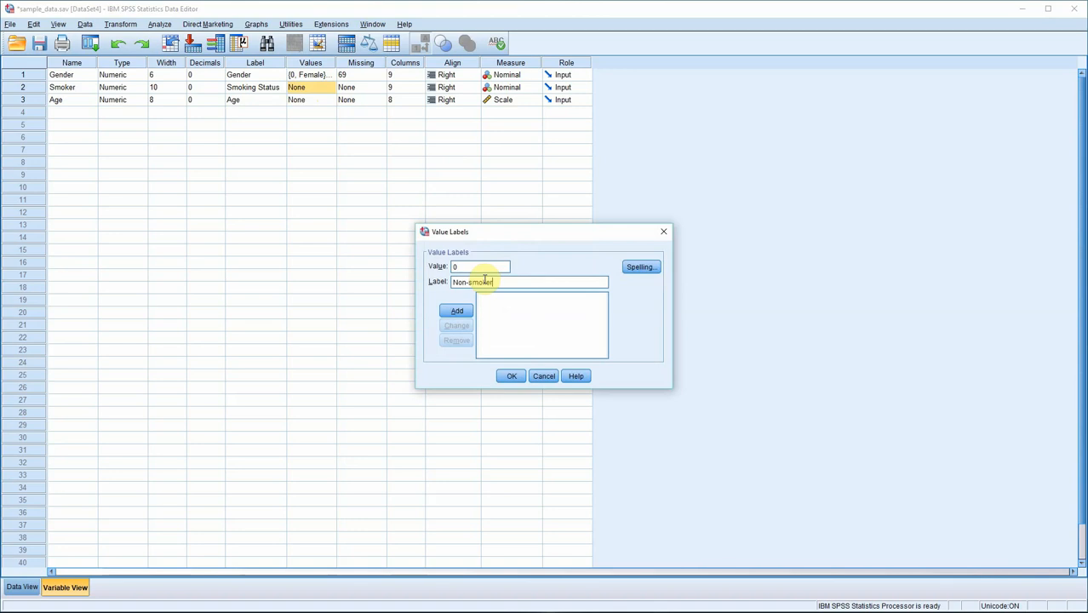
pyautogui.click(457, 310)
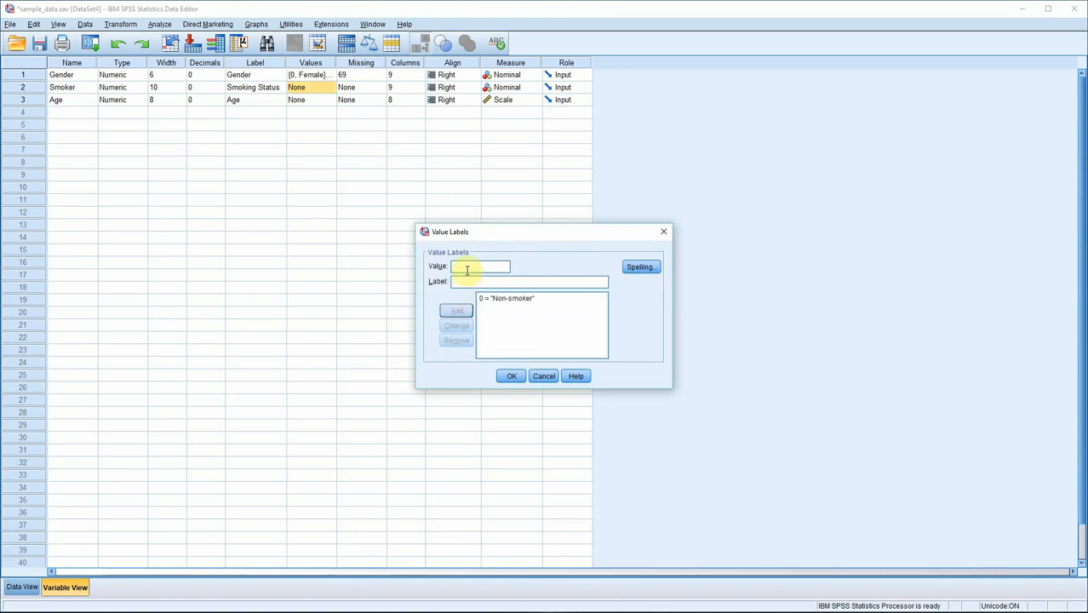
pyautogui.write('1')
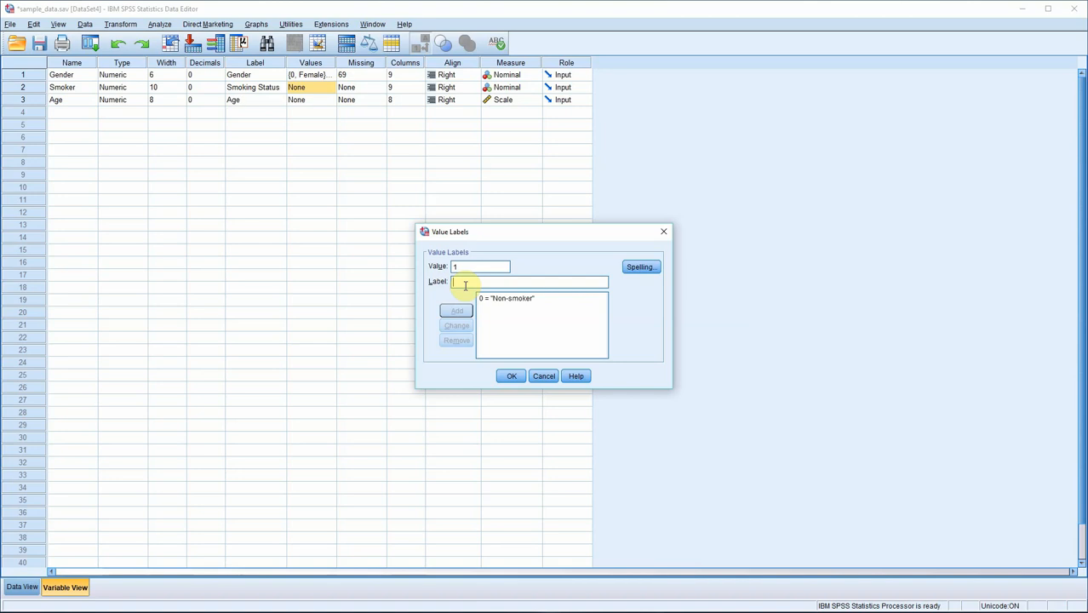
pyautogui.write('Smoker')
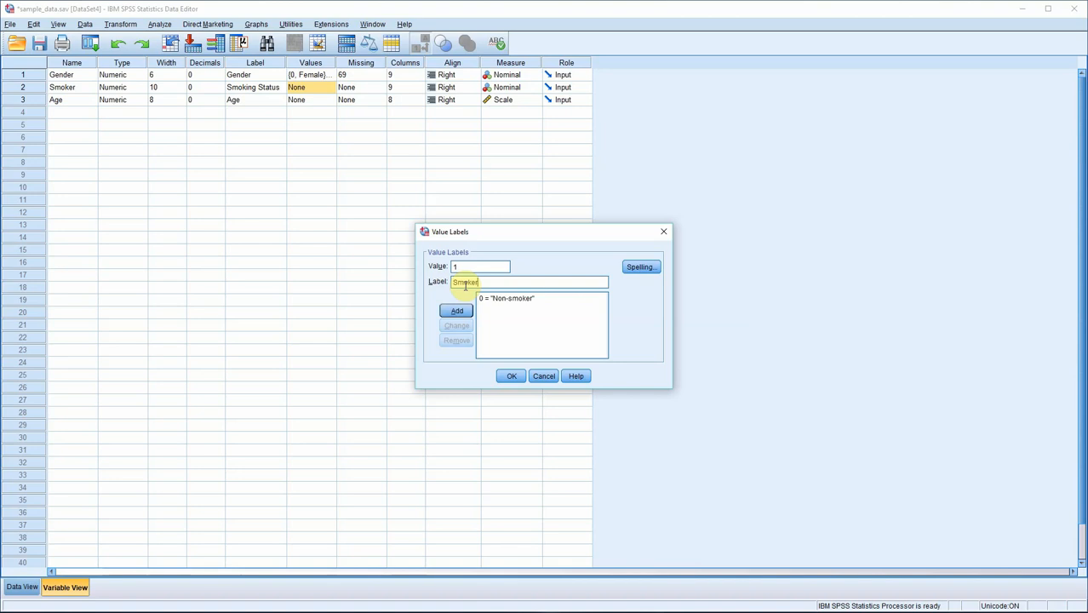
pyautogui.click(457, 310)
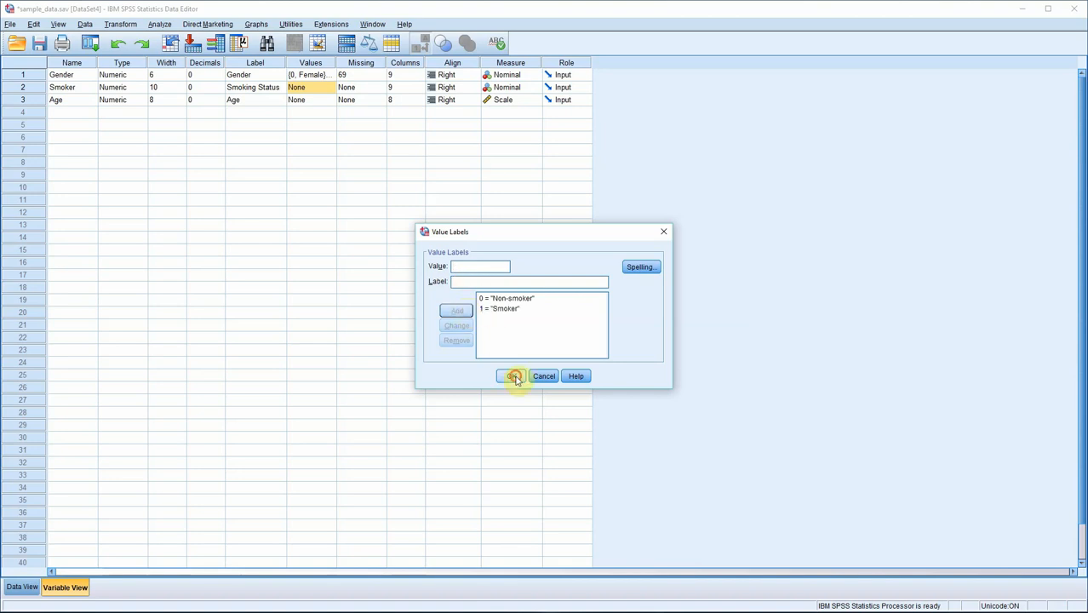
pyautogui.click(511, 376)
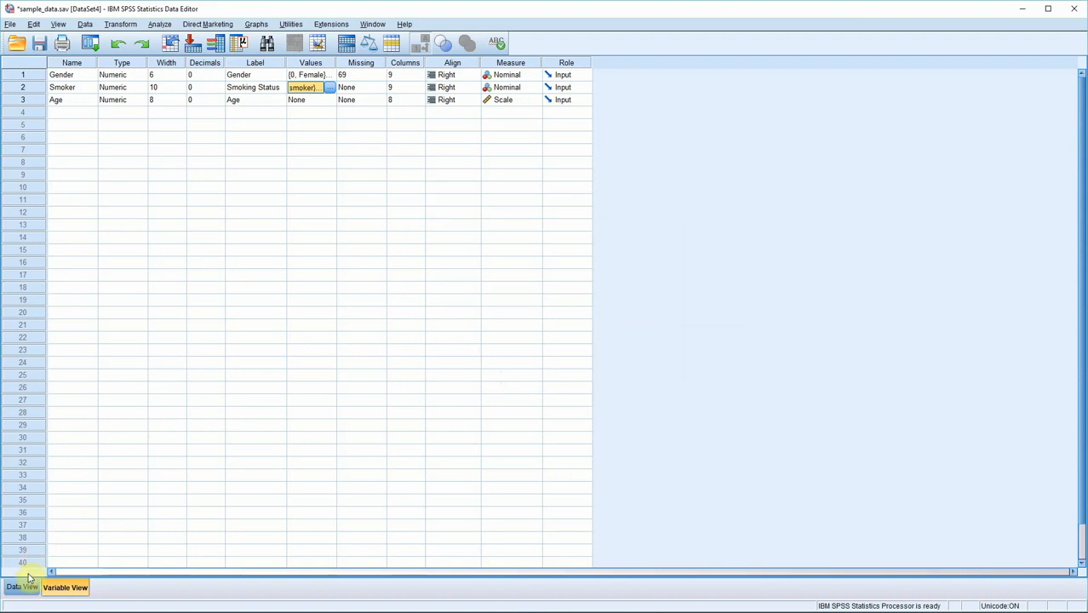
pyautogui.click(22, 586)
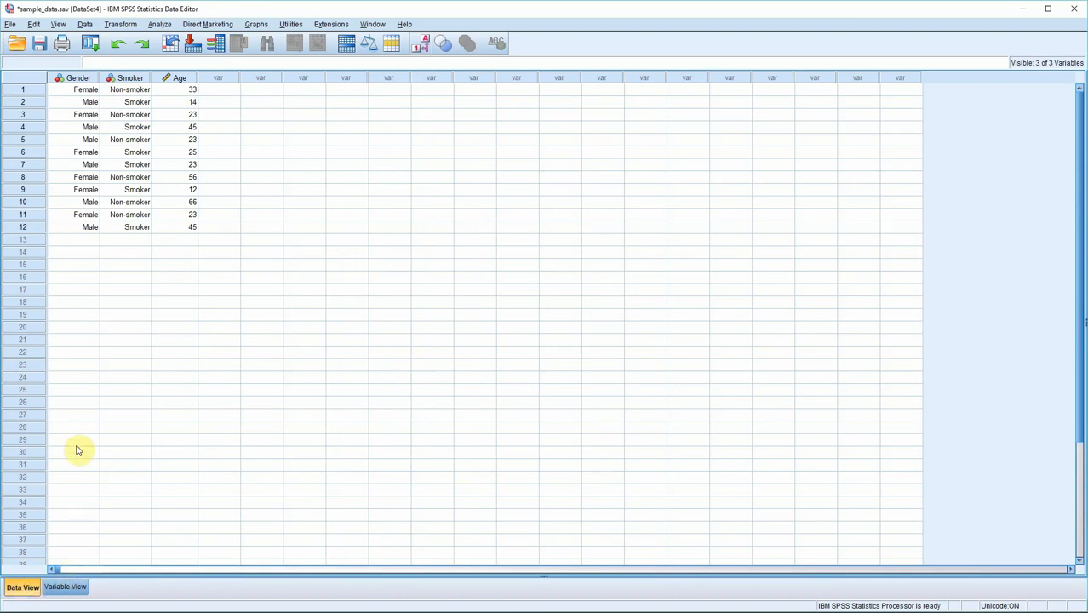
pyautogui.moveTo(395, 126)
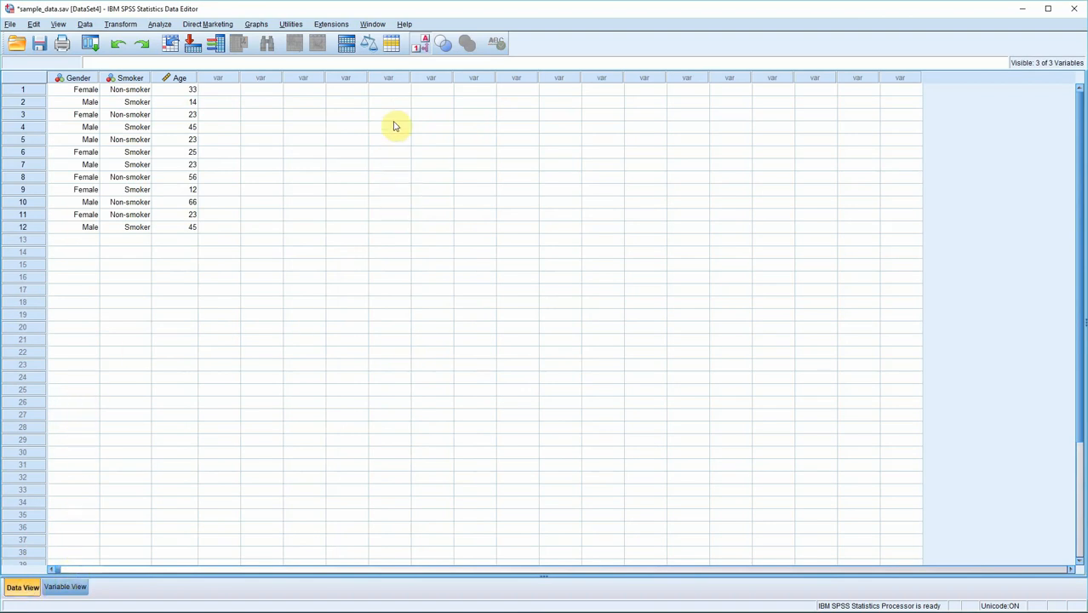
pyautogui.click(419, 44)
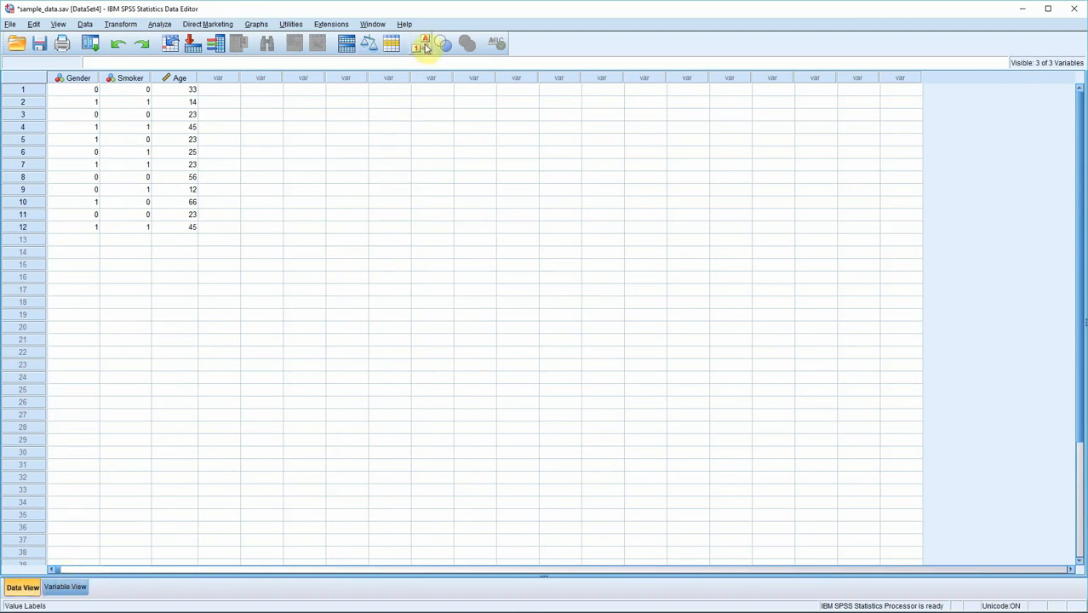
pyautogui.click(419, 45)
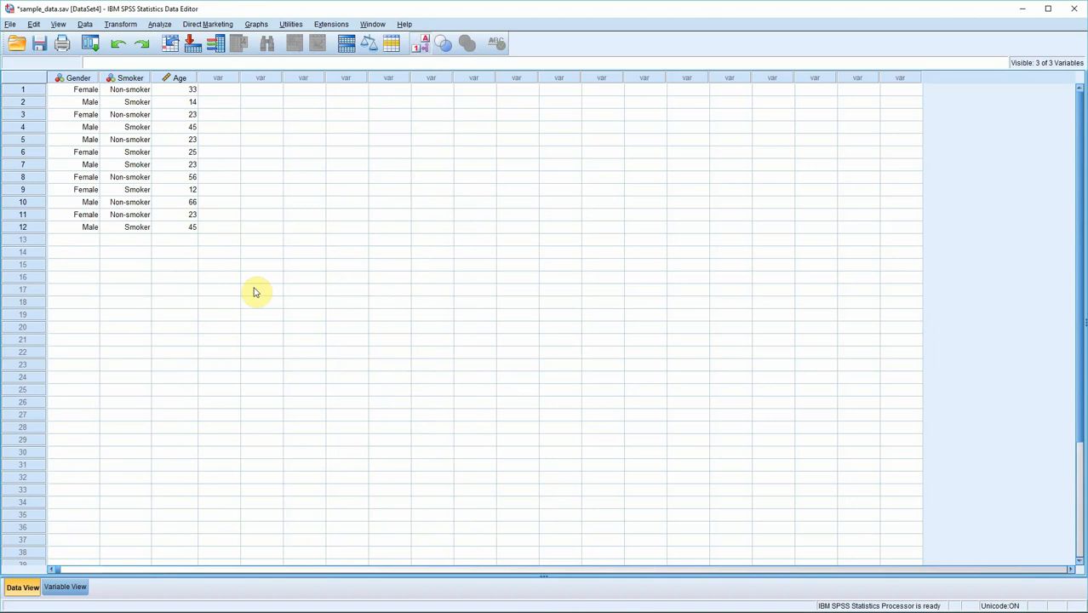
pyautogui.click(64, 585)
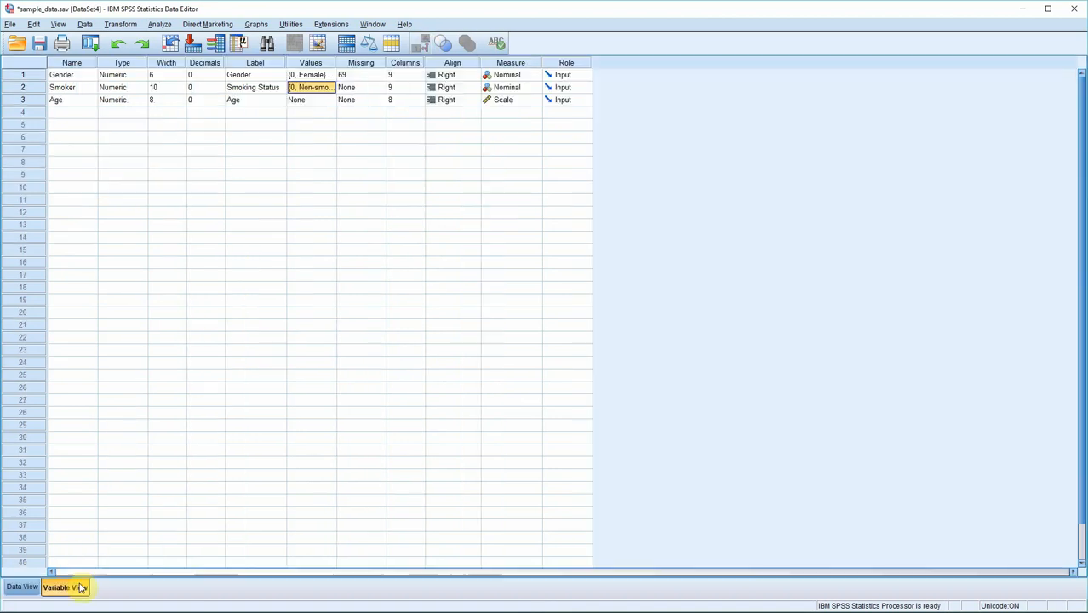